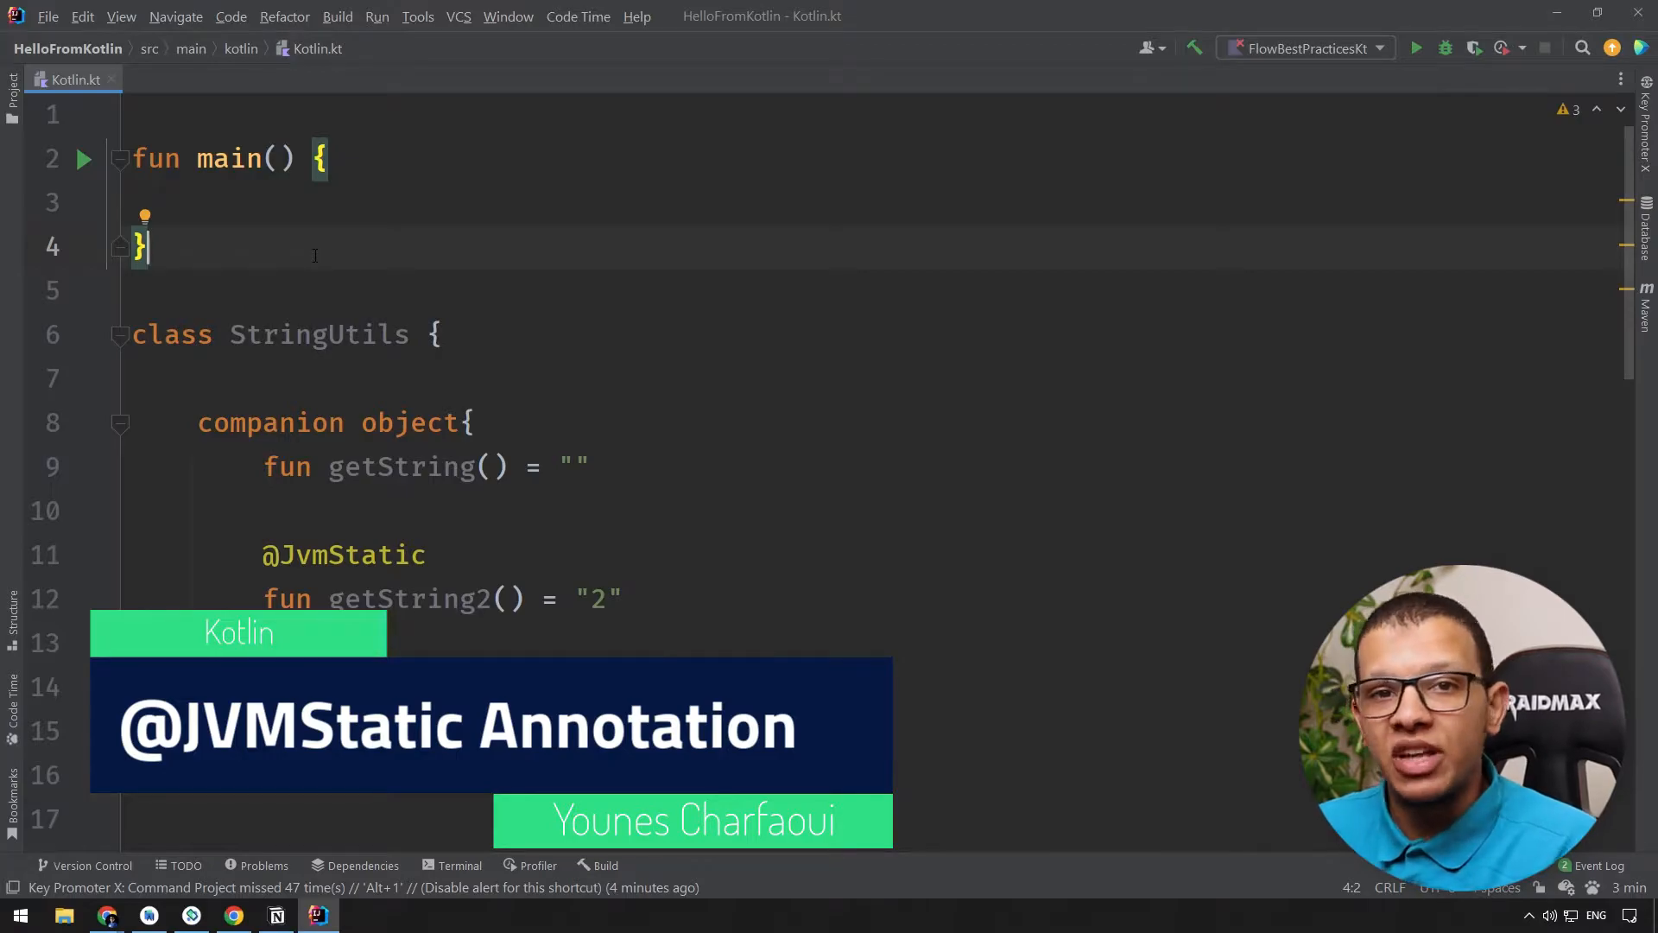
double_click(318, 334)
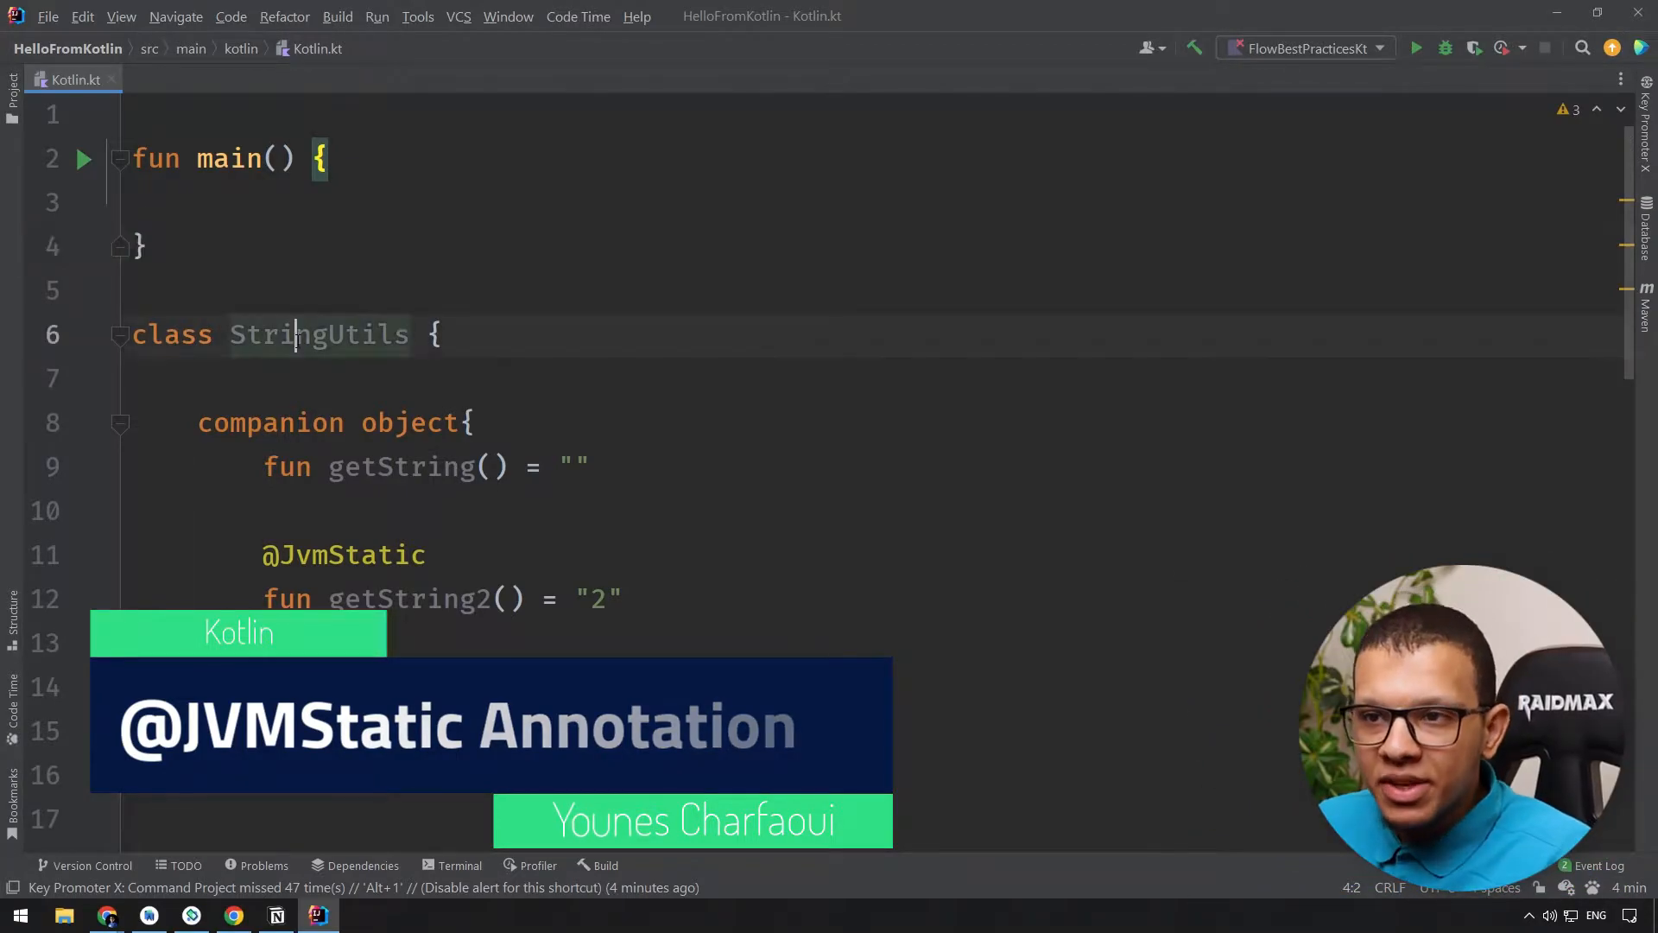
double_click(318, 334)
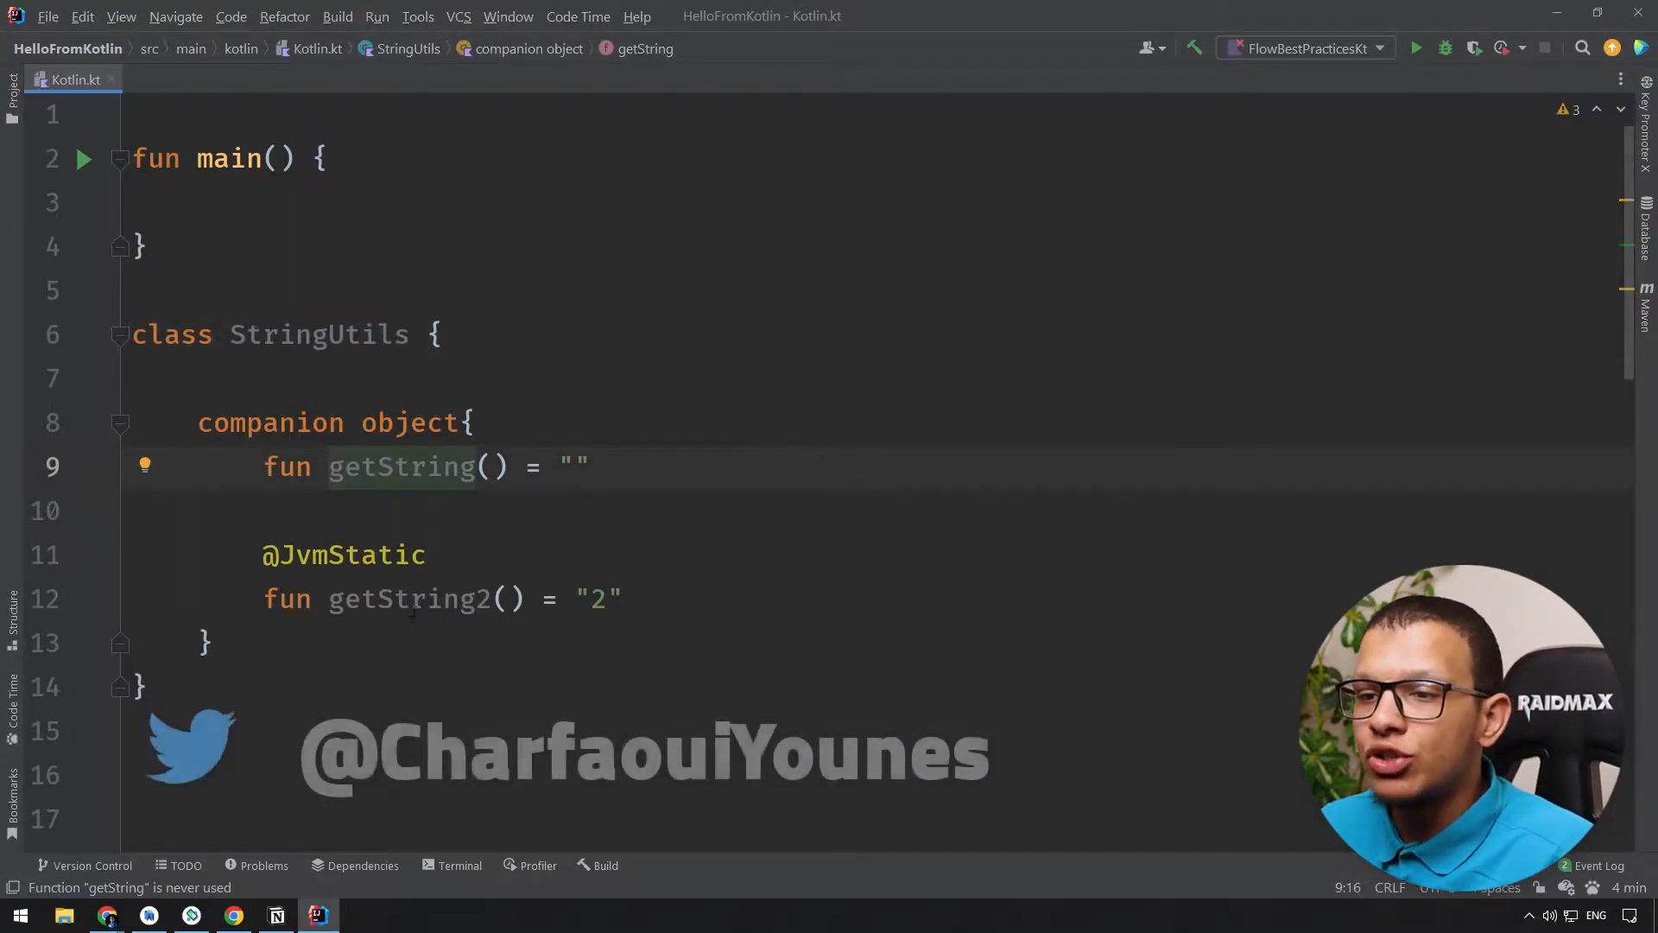
double_click(402, 467)
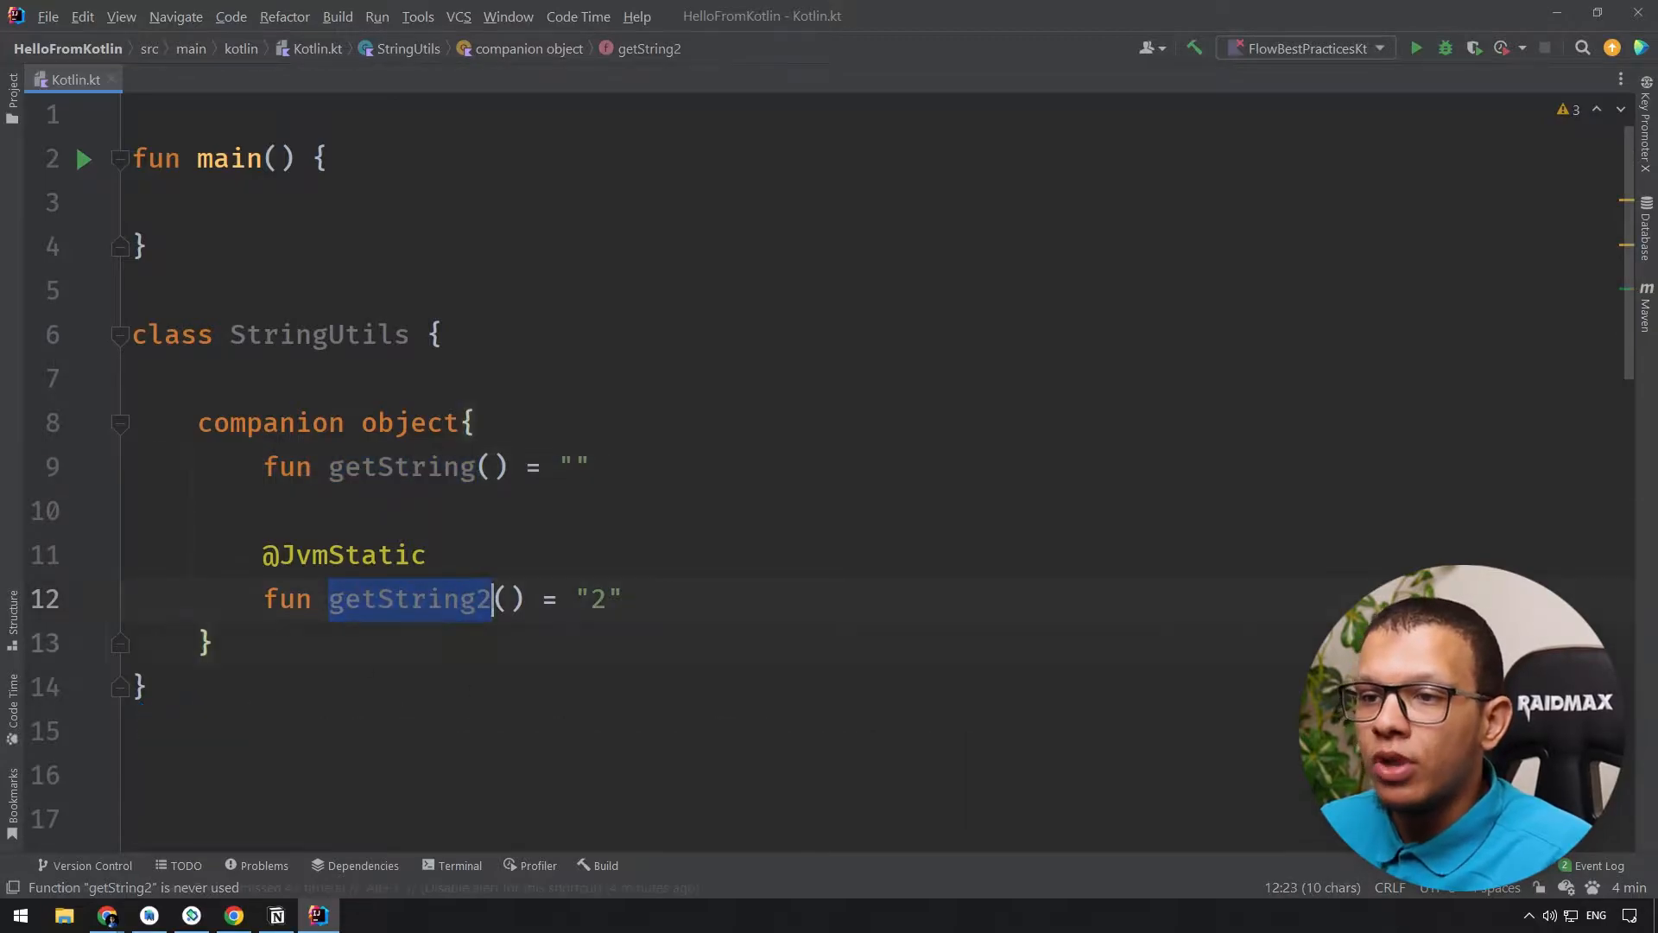
left_click(278, 422)
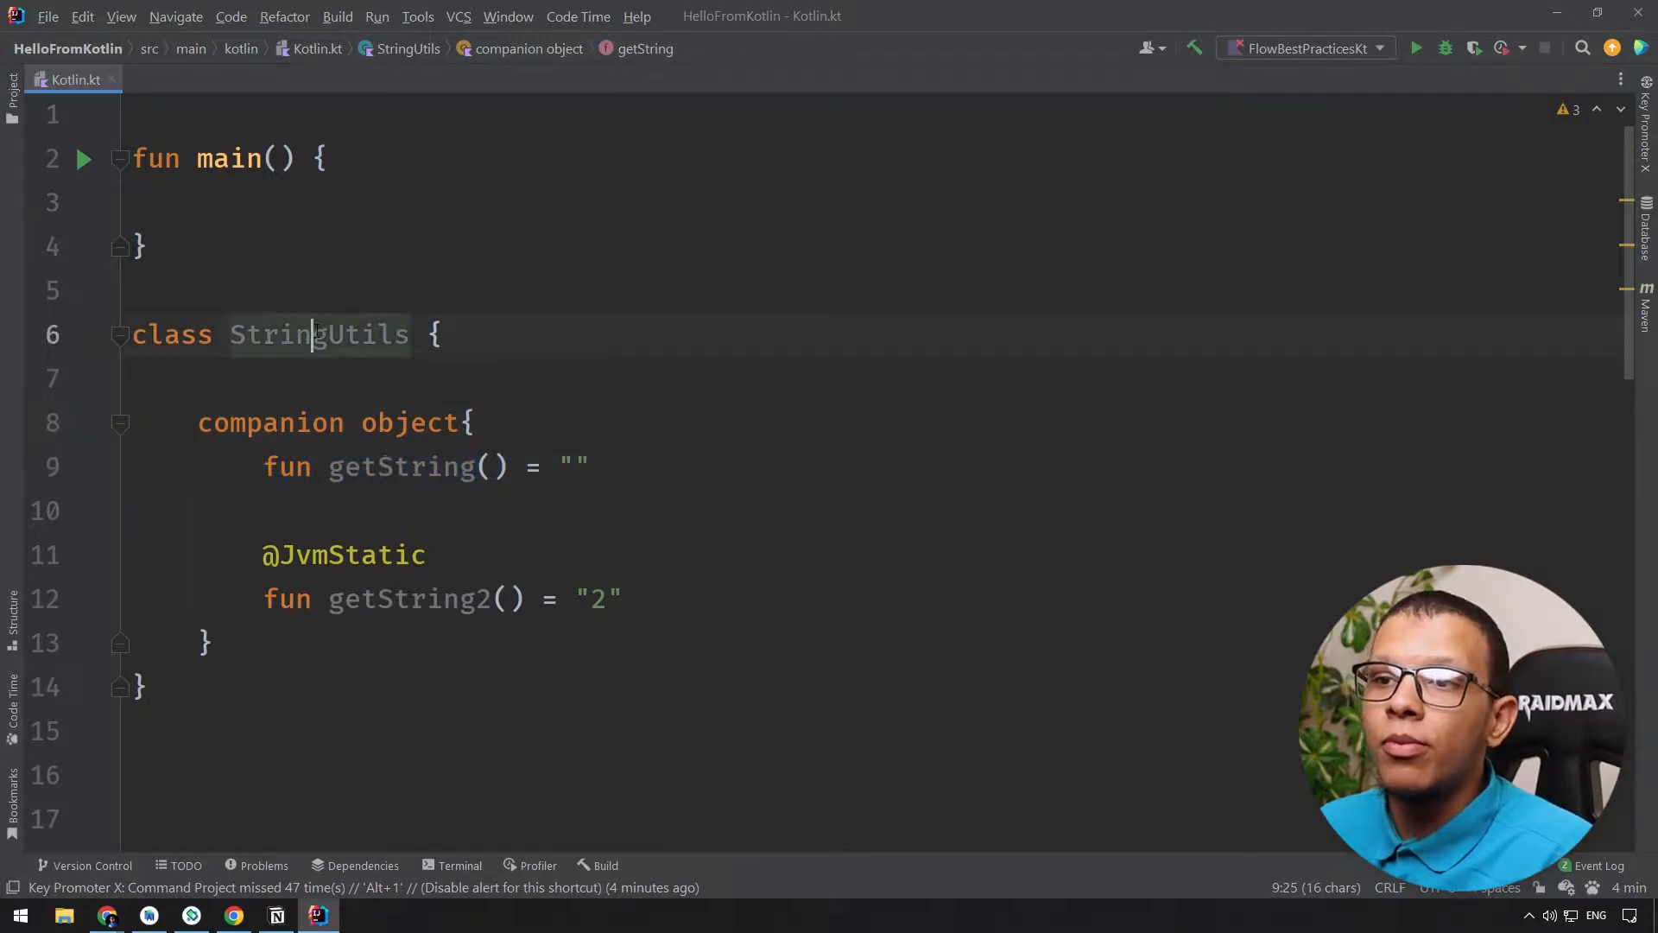
double_click(171, 333)
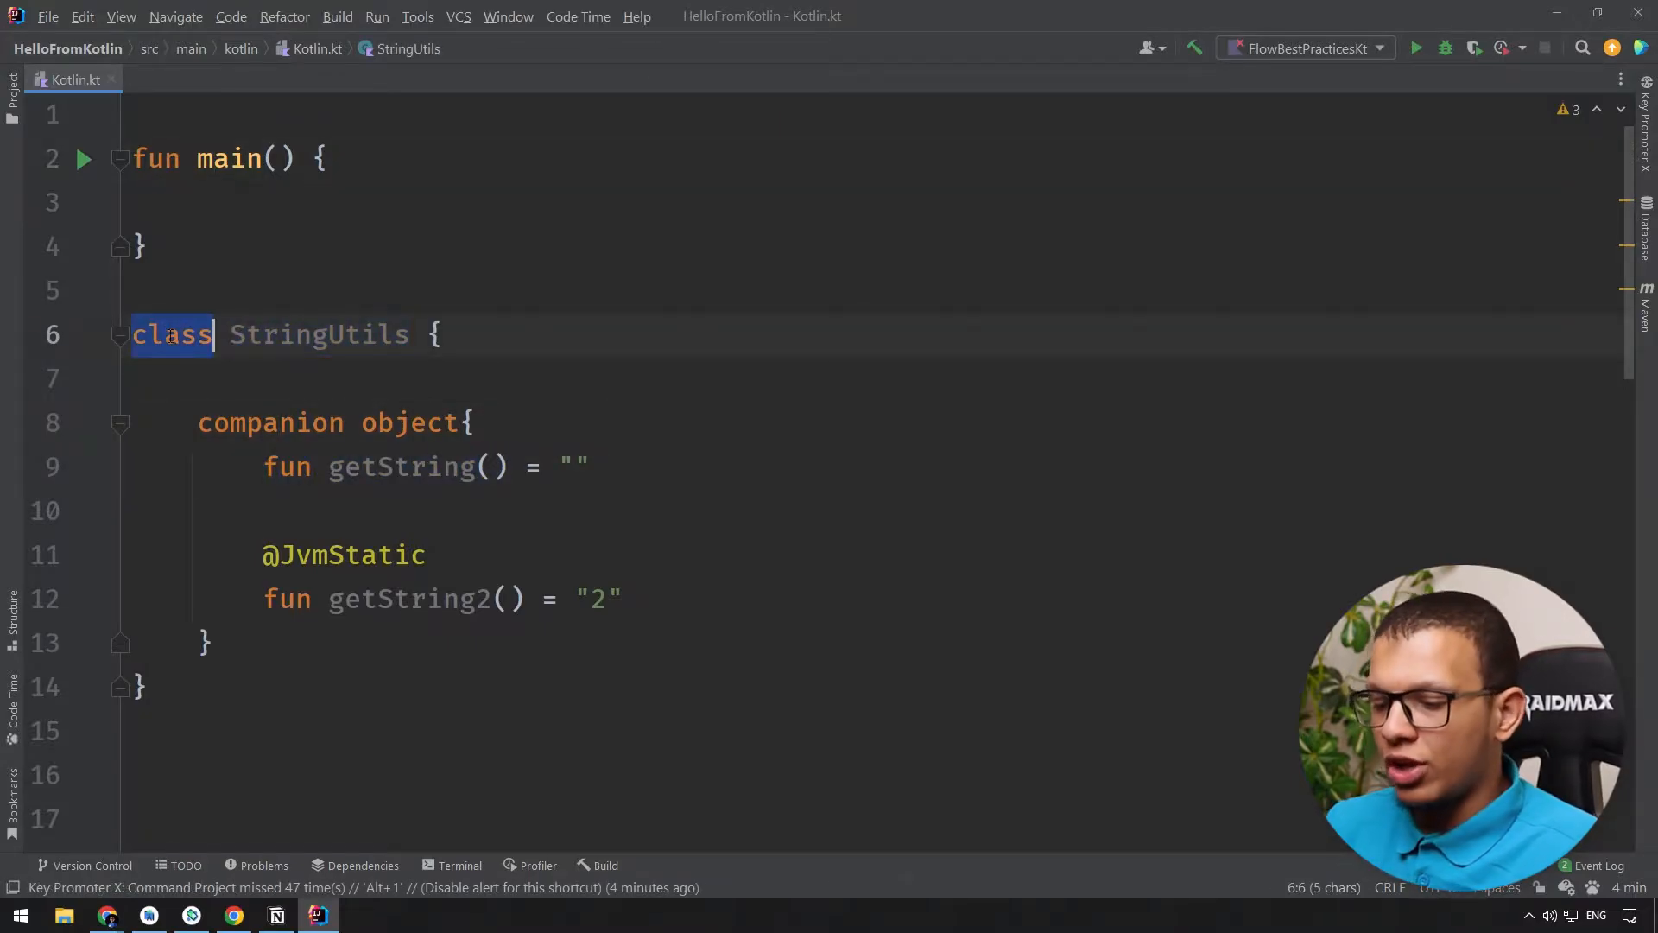
type("object")
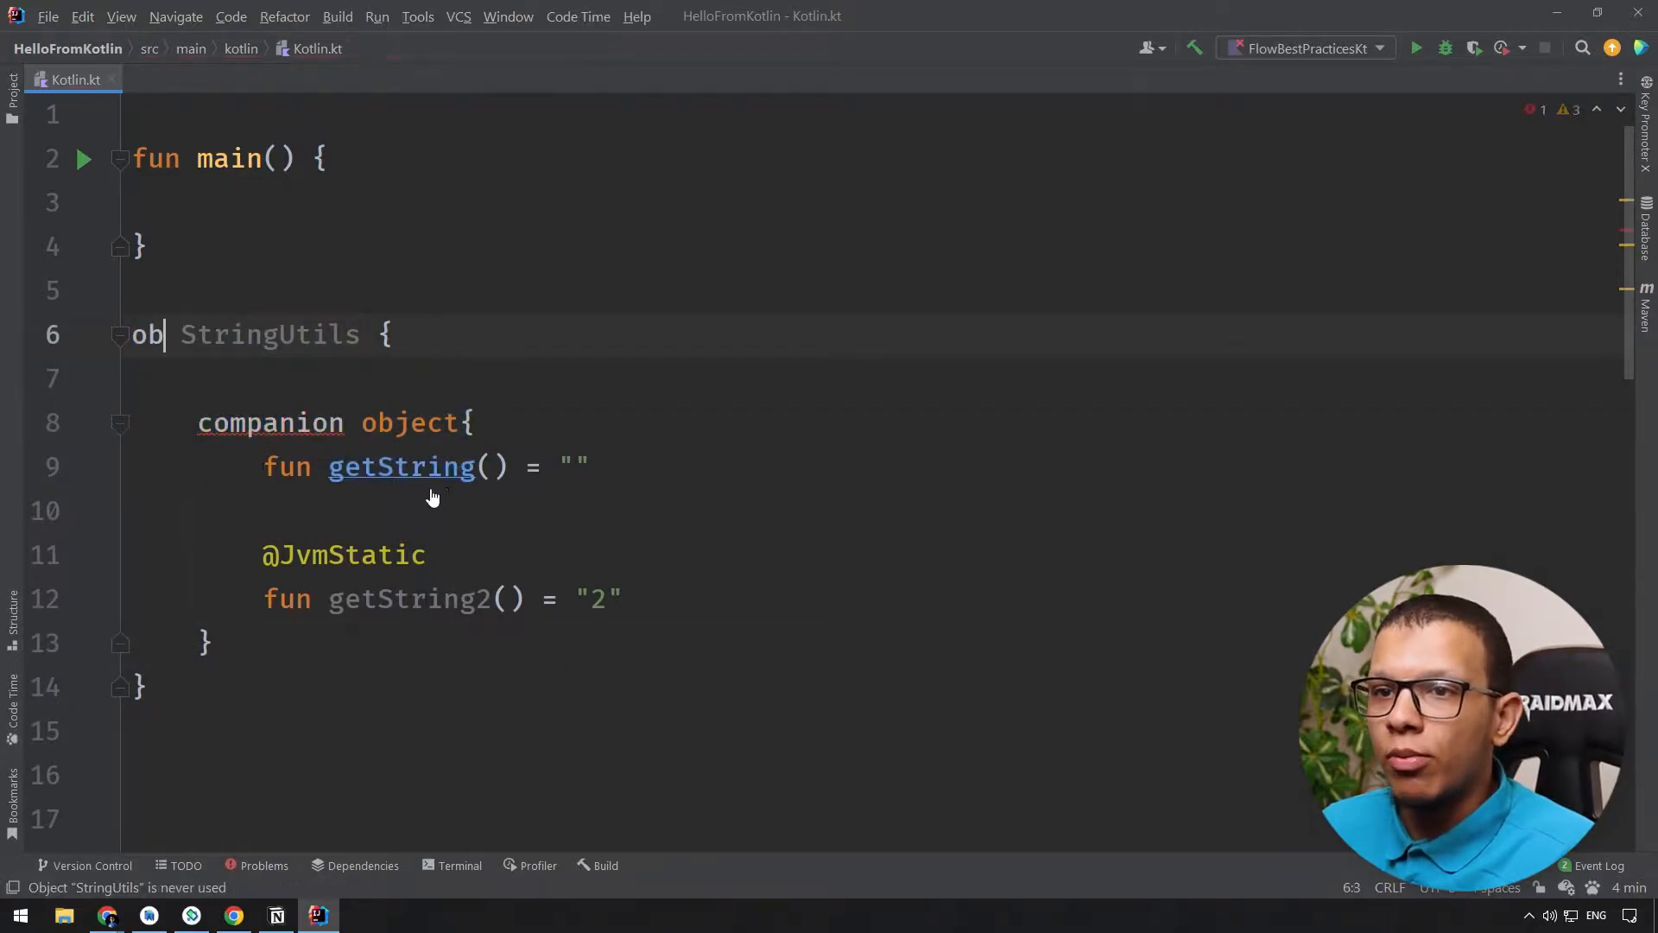
type("class")
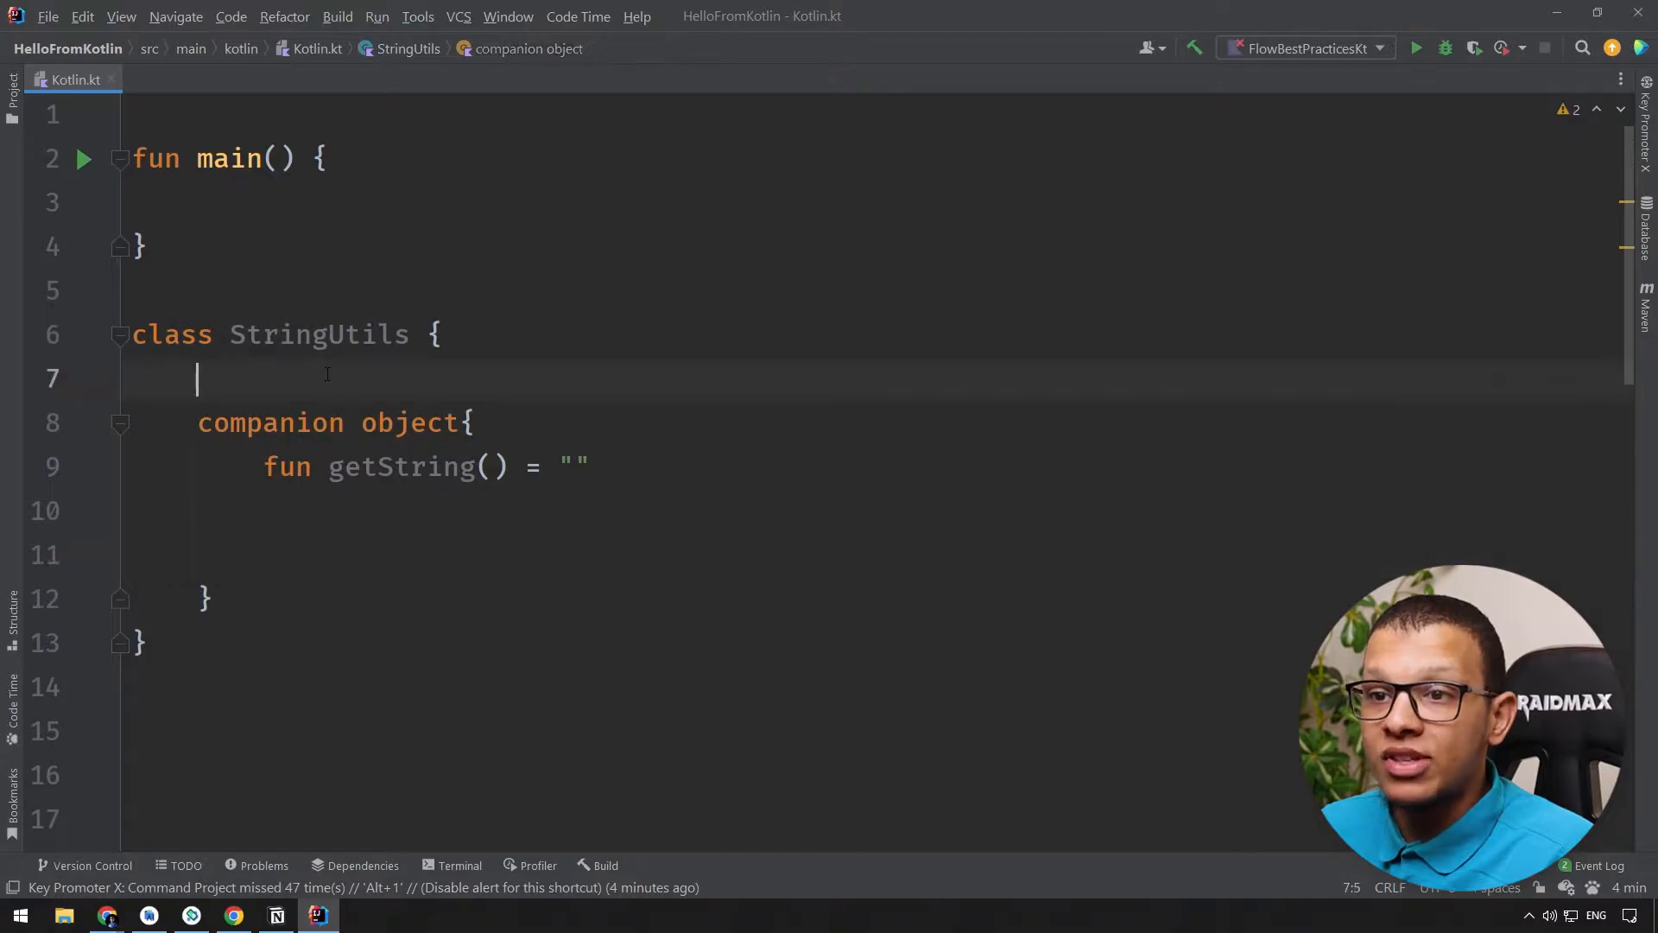
type("@JvmStatic")
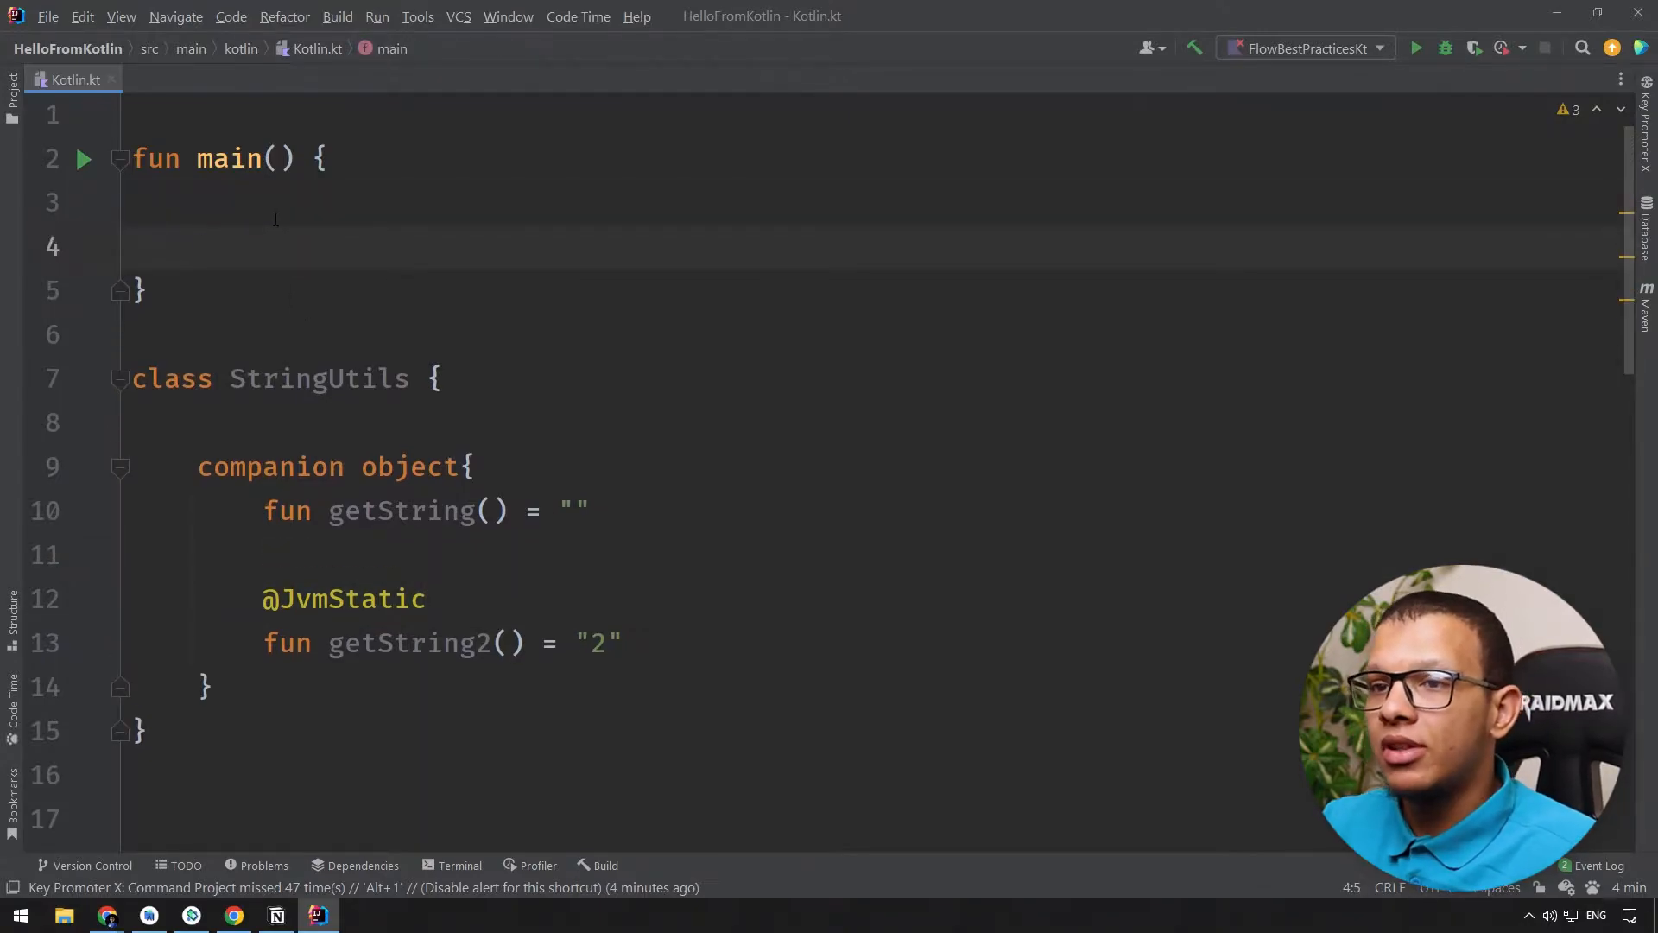
Step: Print StringUtils.getString() and getString2() from main using the StringUtils. qualifier
type("StringUtils.getString(")
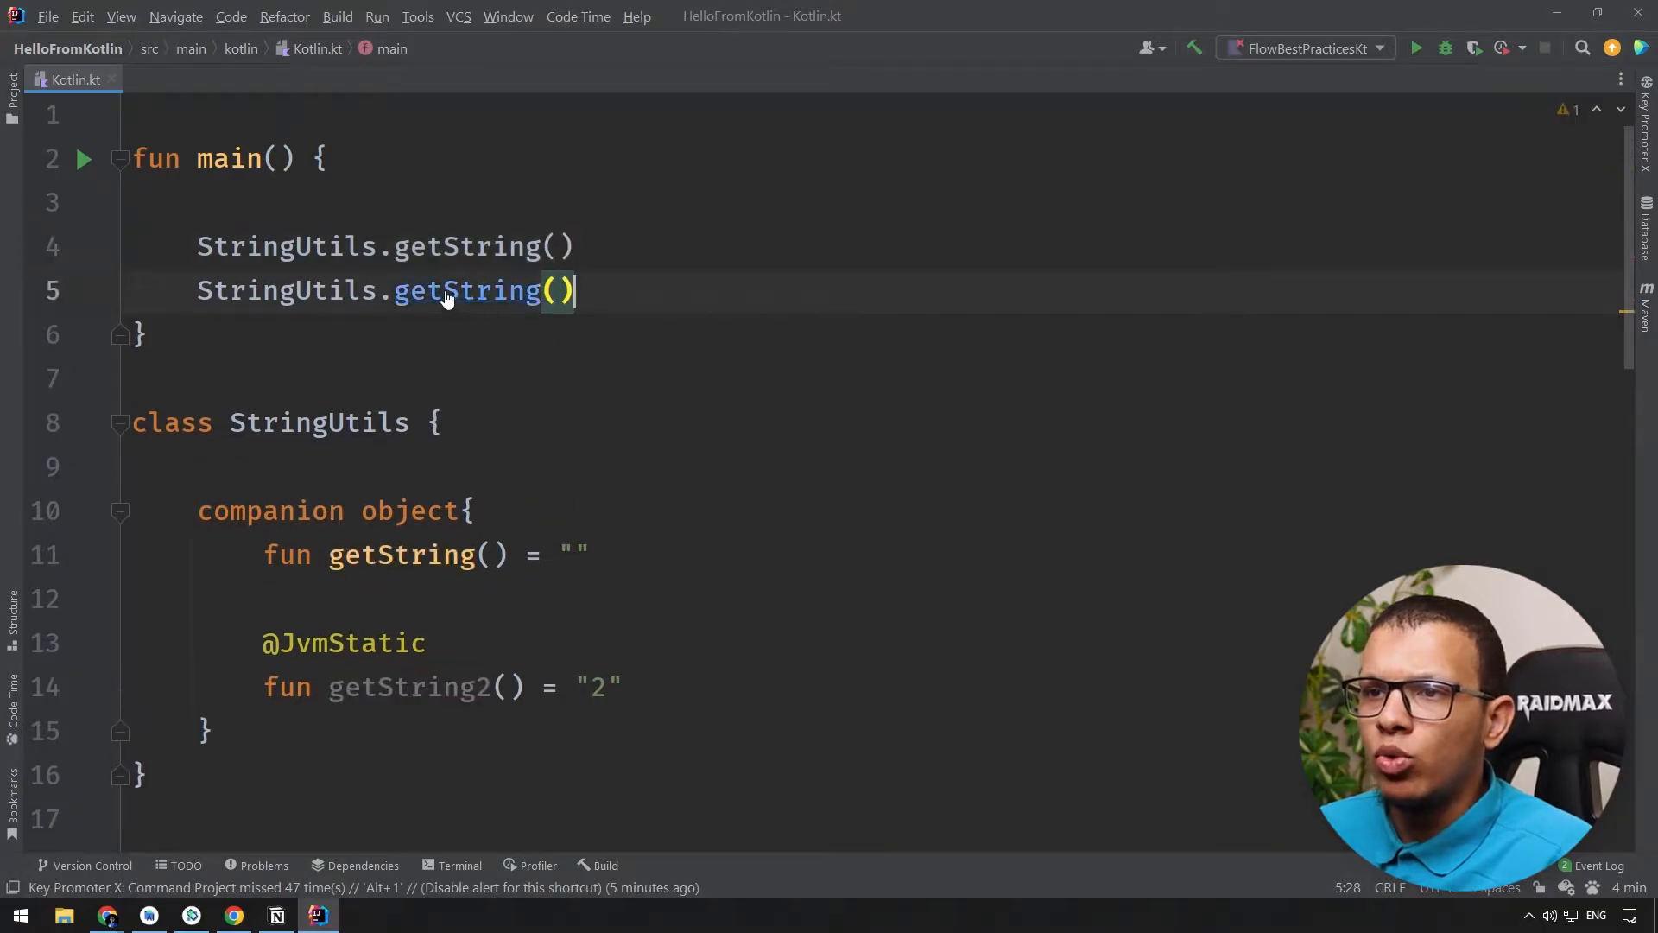
type("pr")
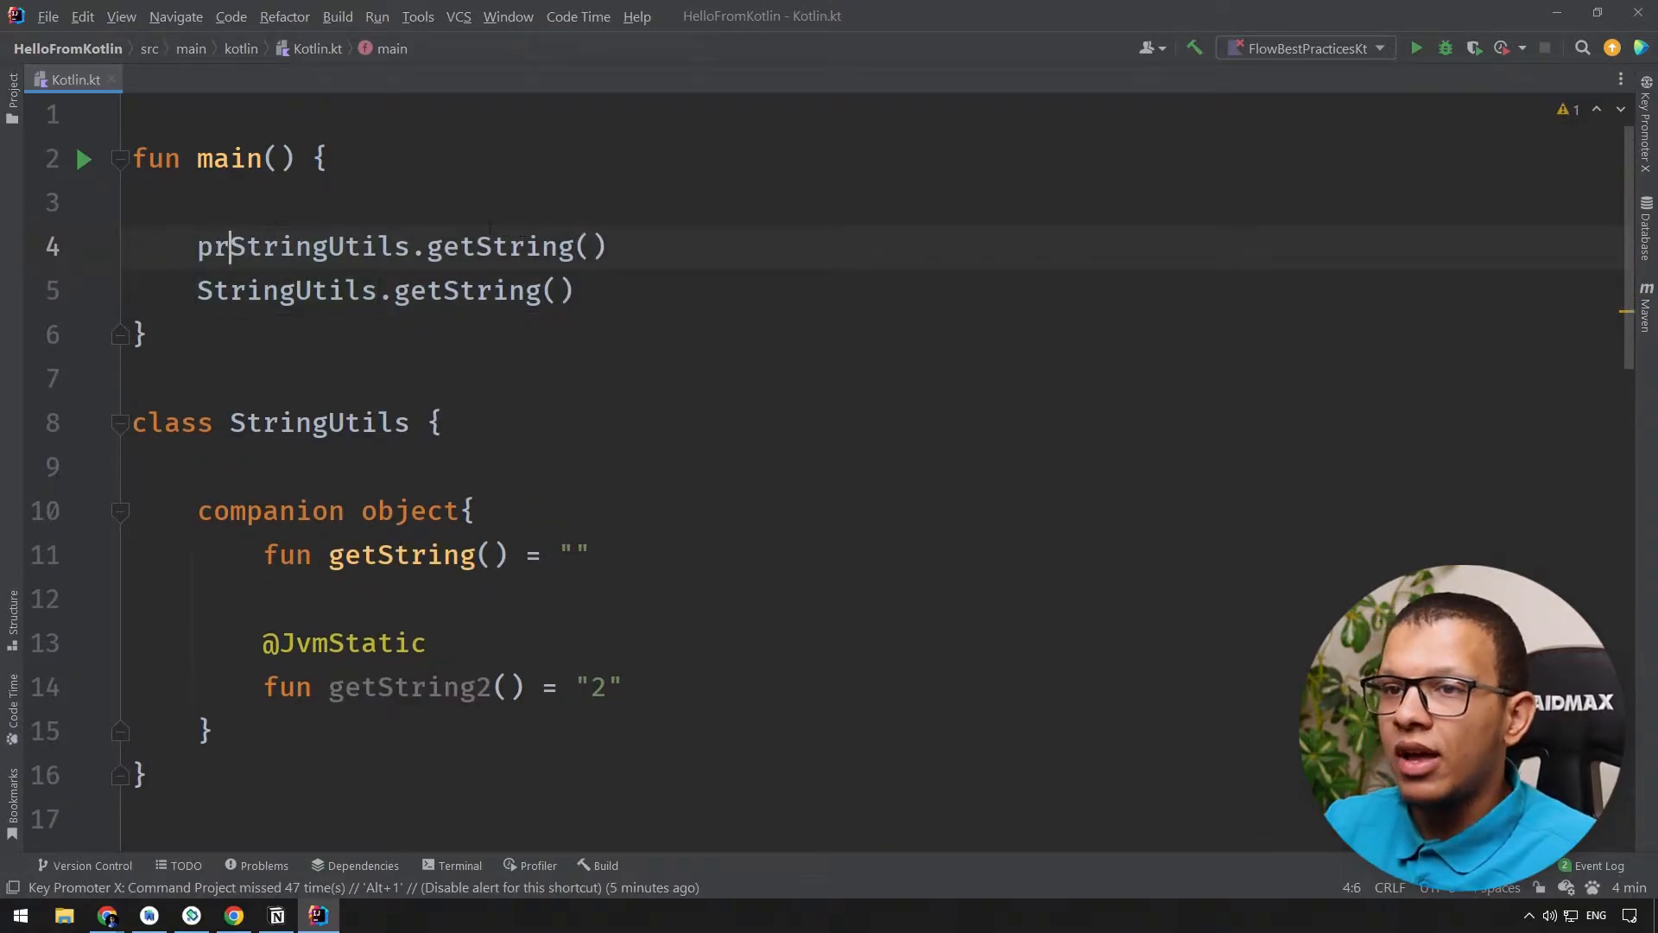
left_click(1415, 49)
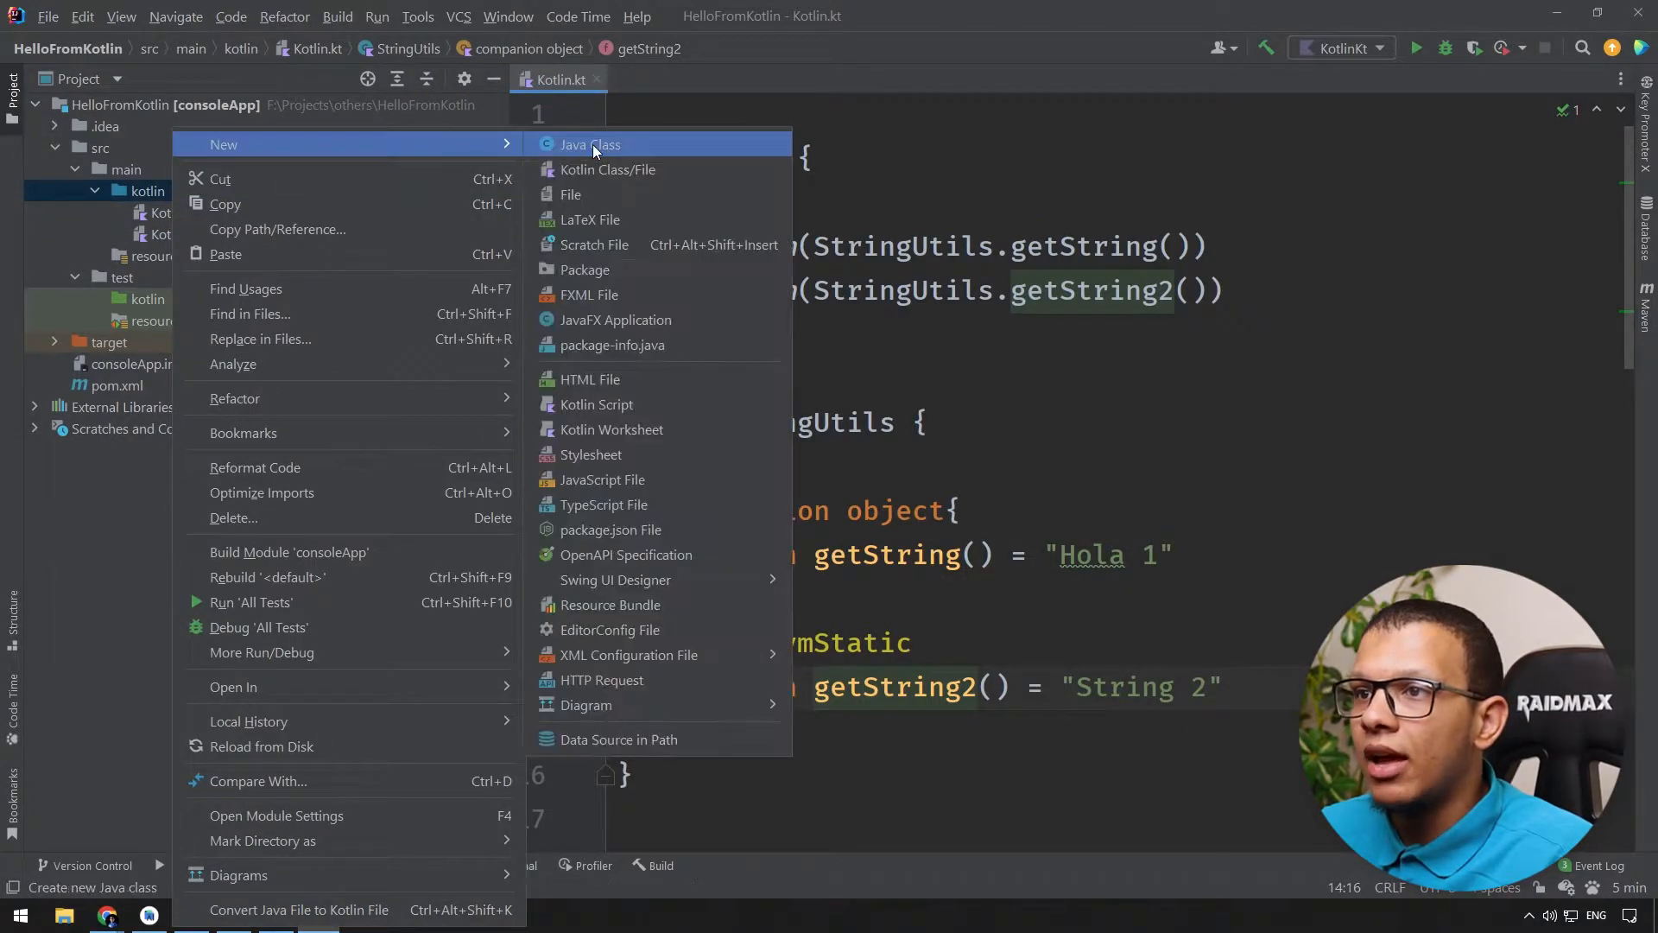
Step: Create a Java Main class whose main method calls StringUtils.Companion.getString()
left_click(591, 143)
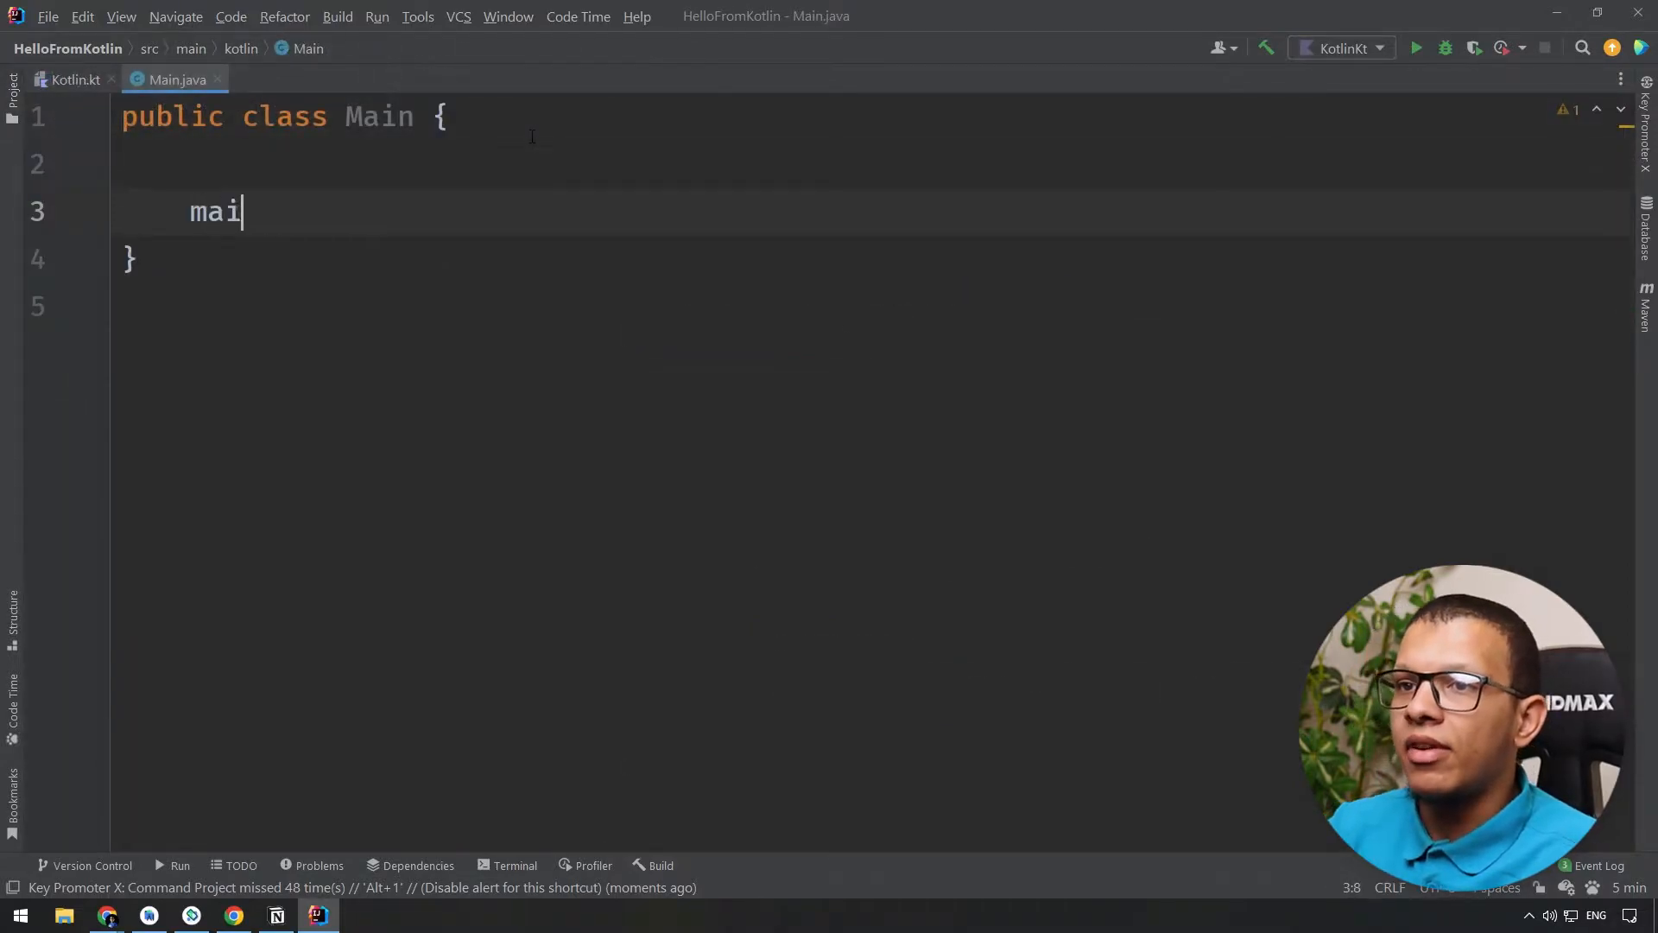
key("Tab")
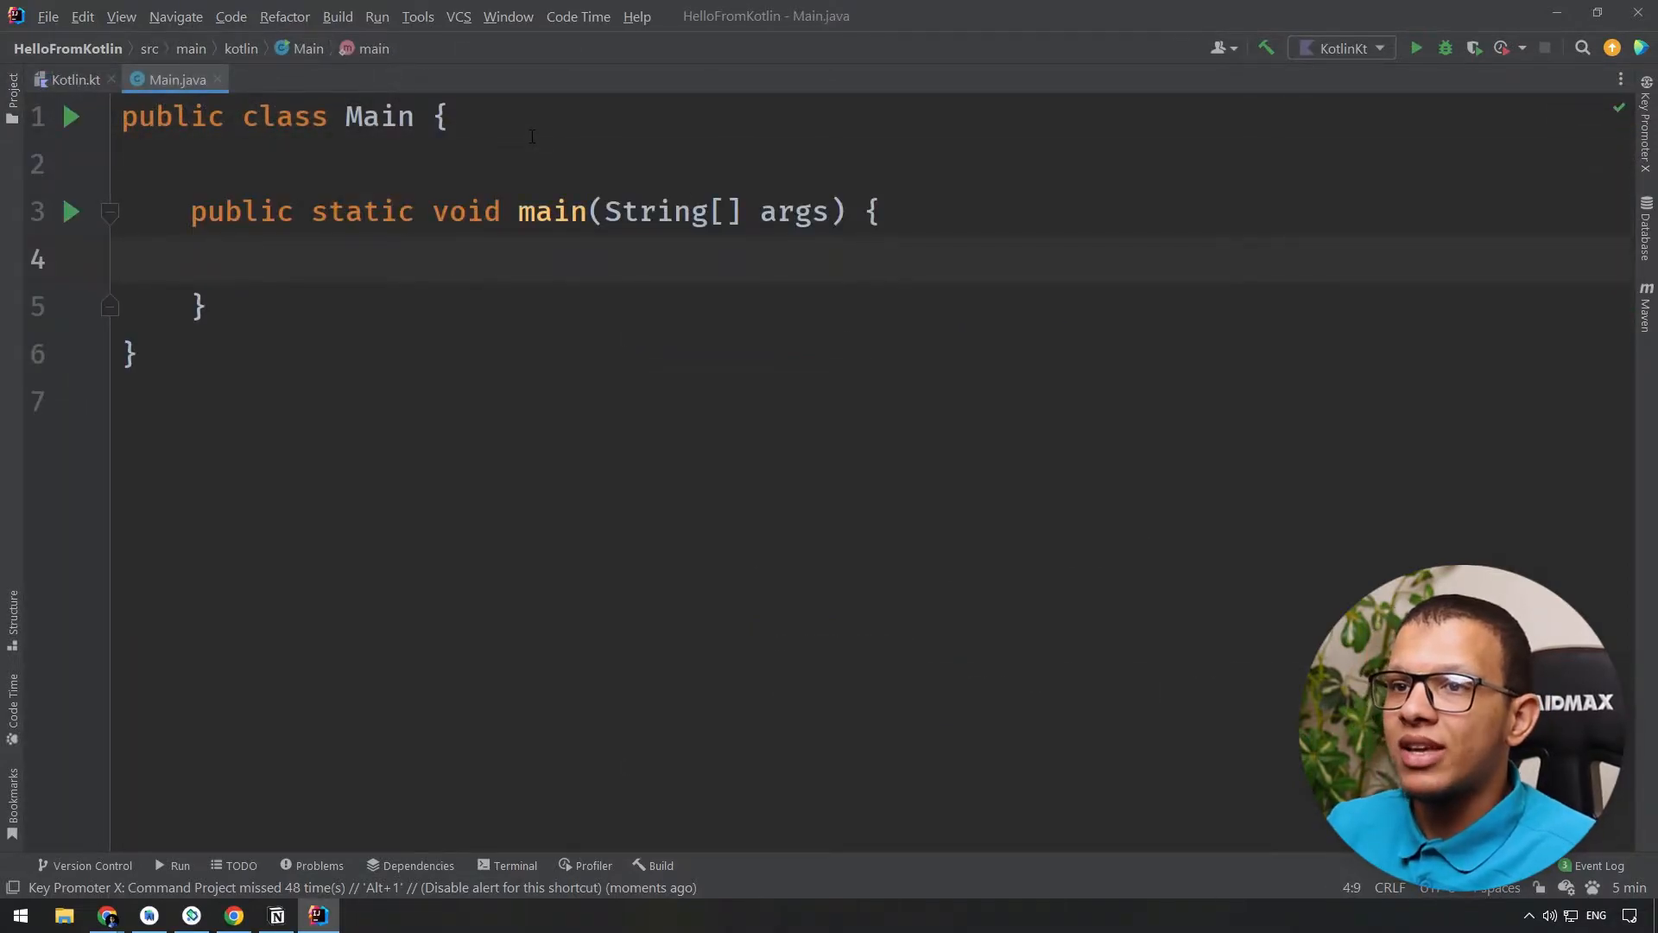
type("StringUtils.")
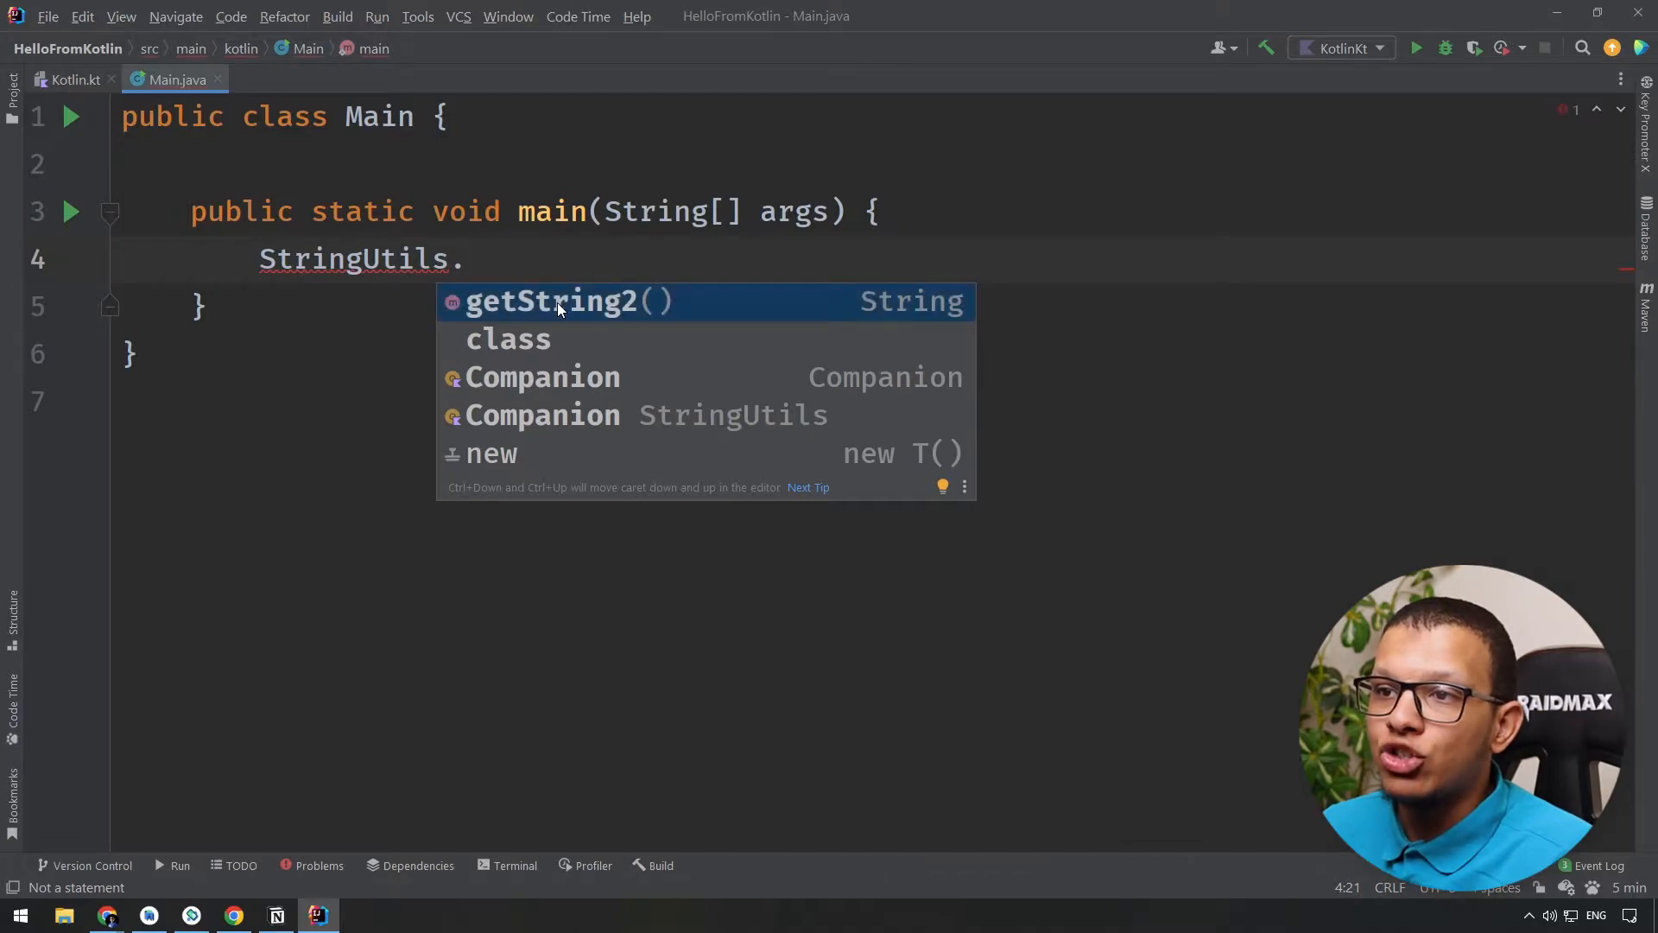
left_click(569, 301)
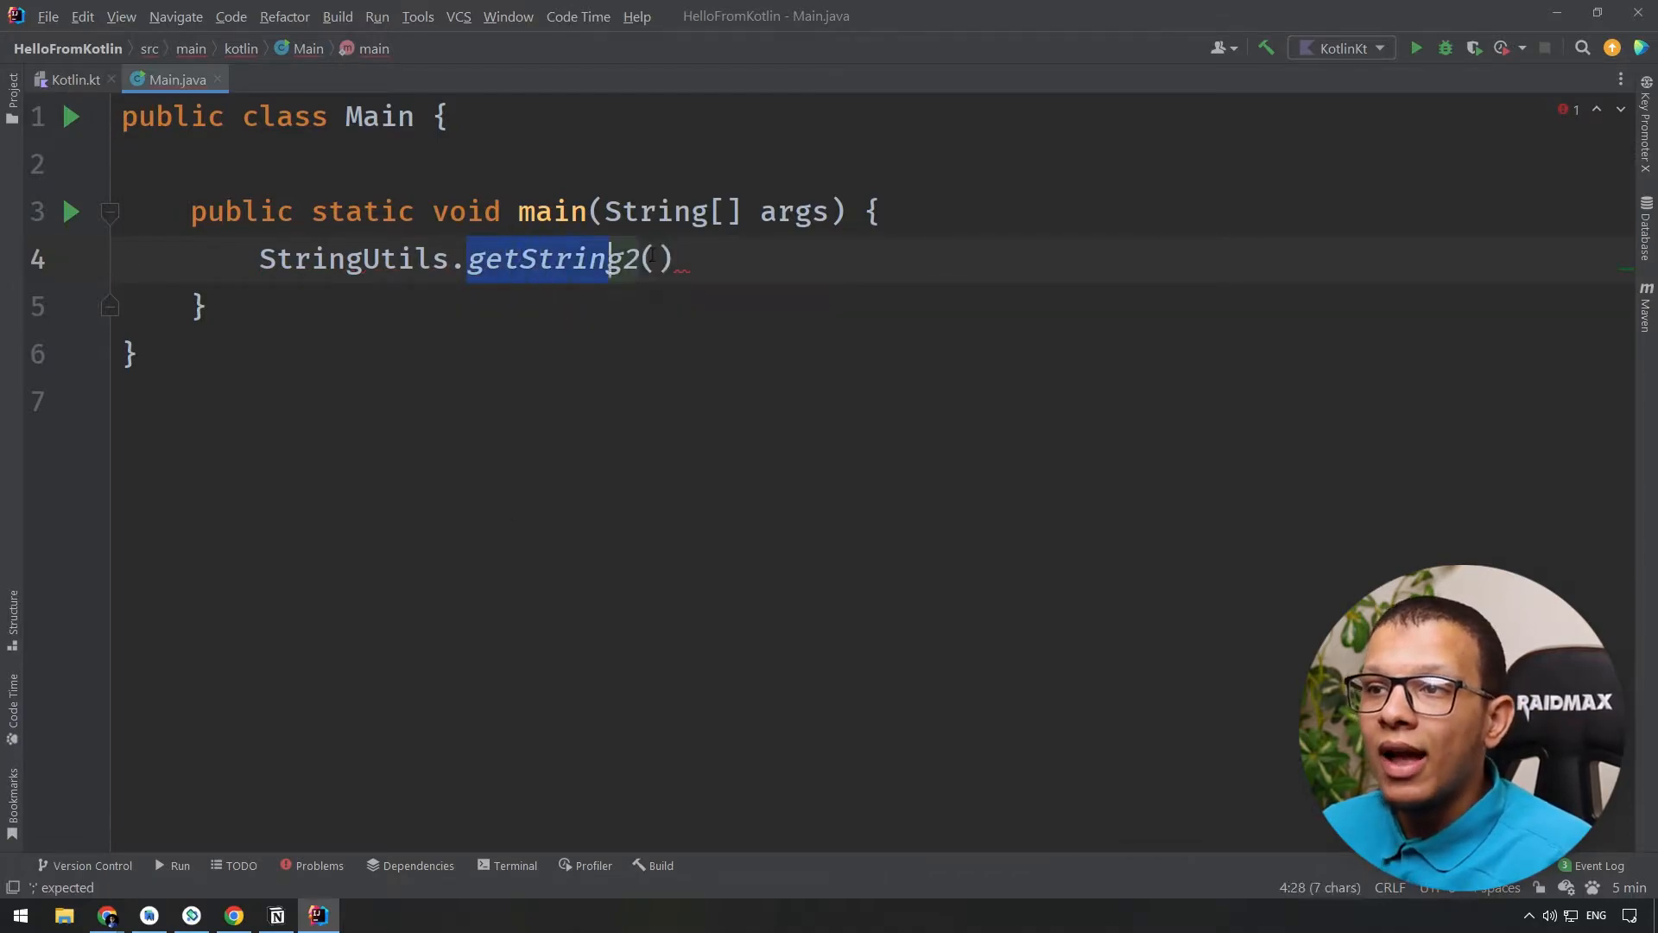
type("Co")
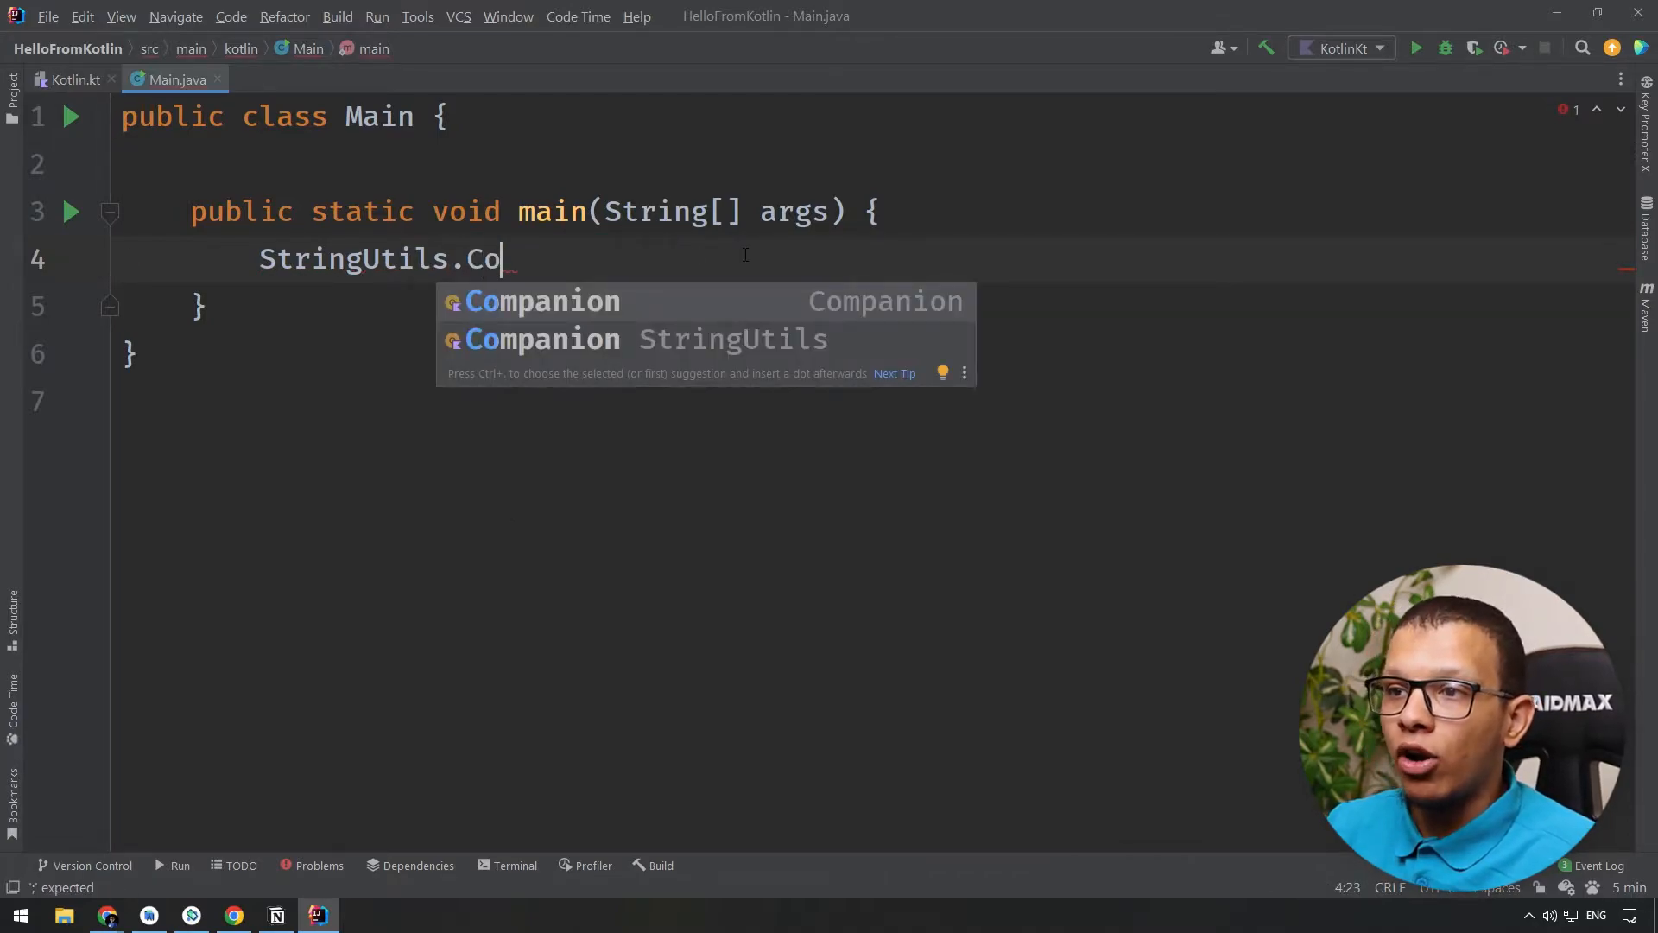
left_click(541, 301)
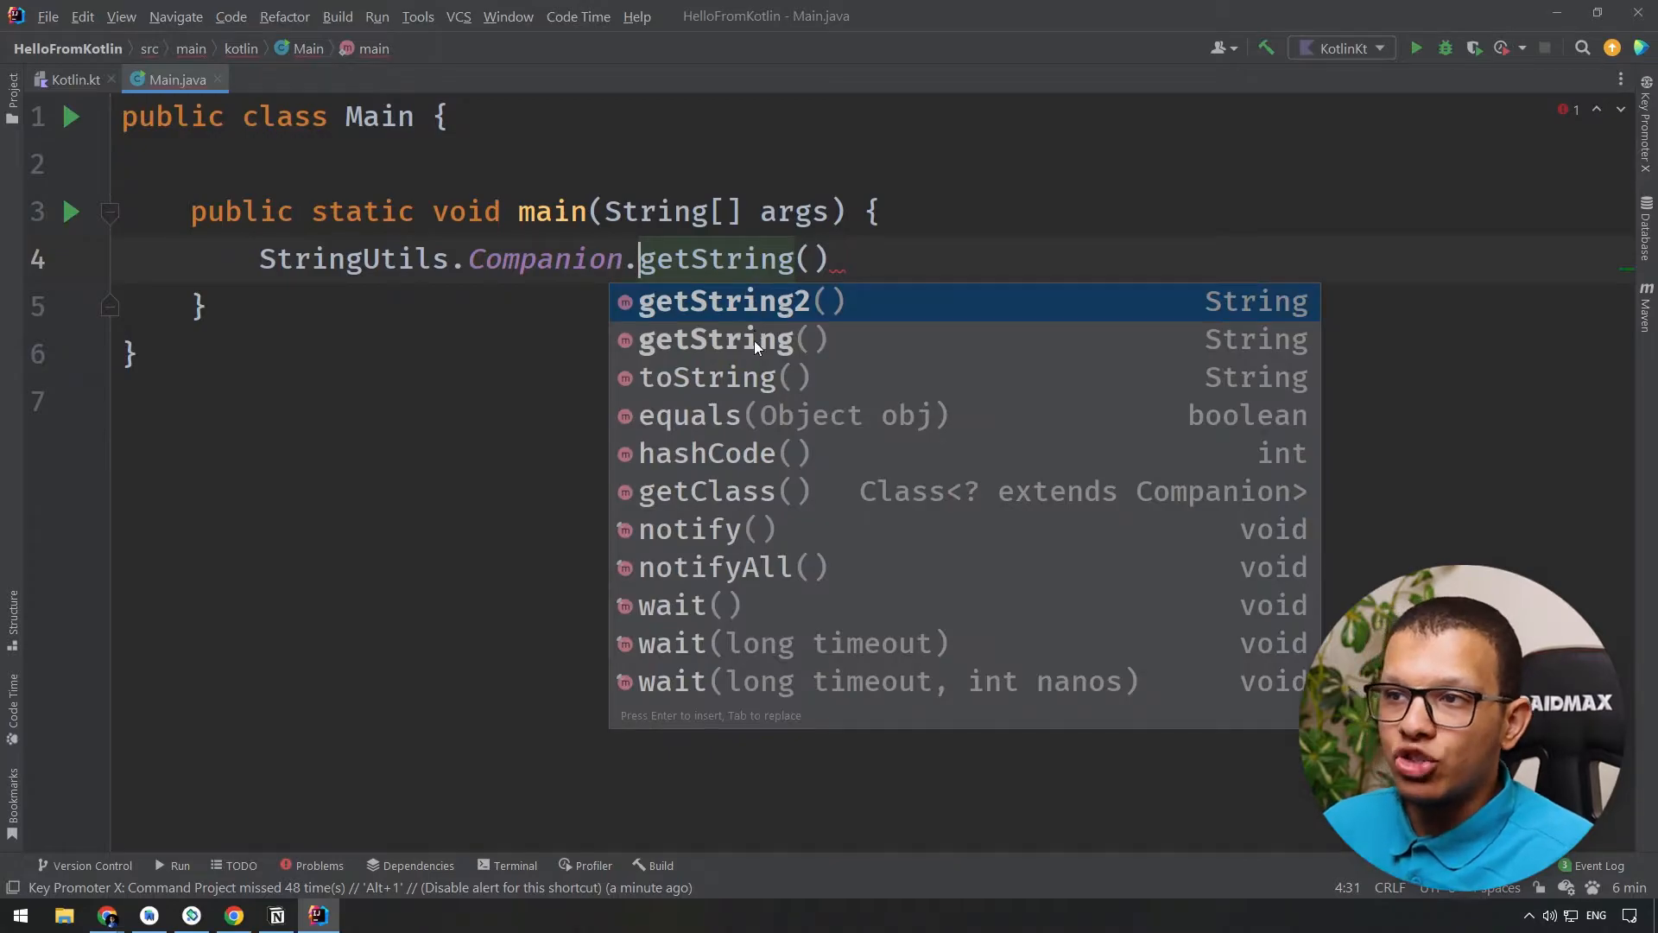
key("Escape")
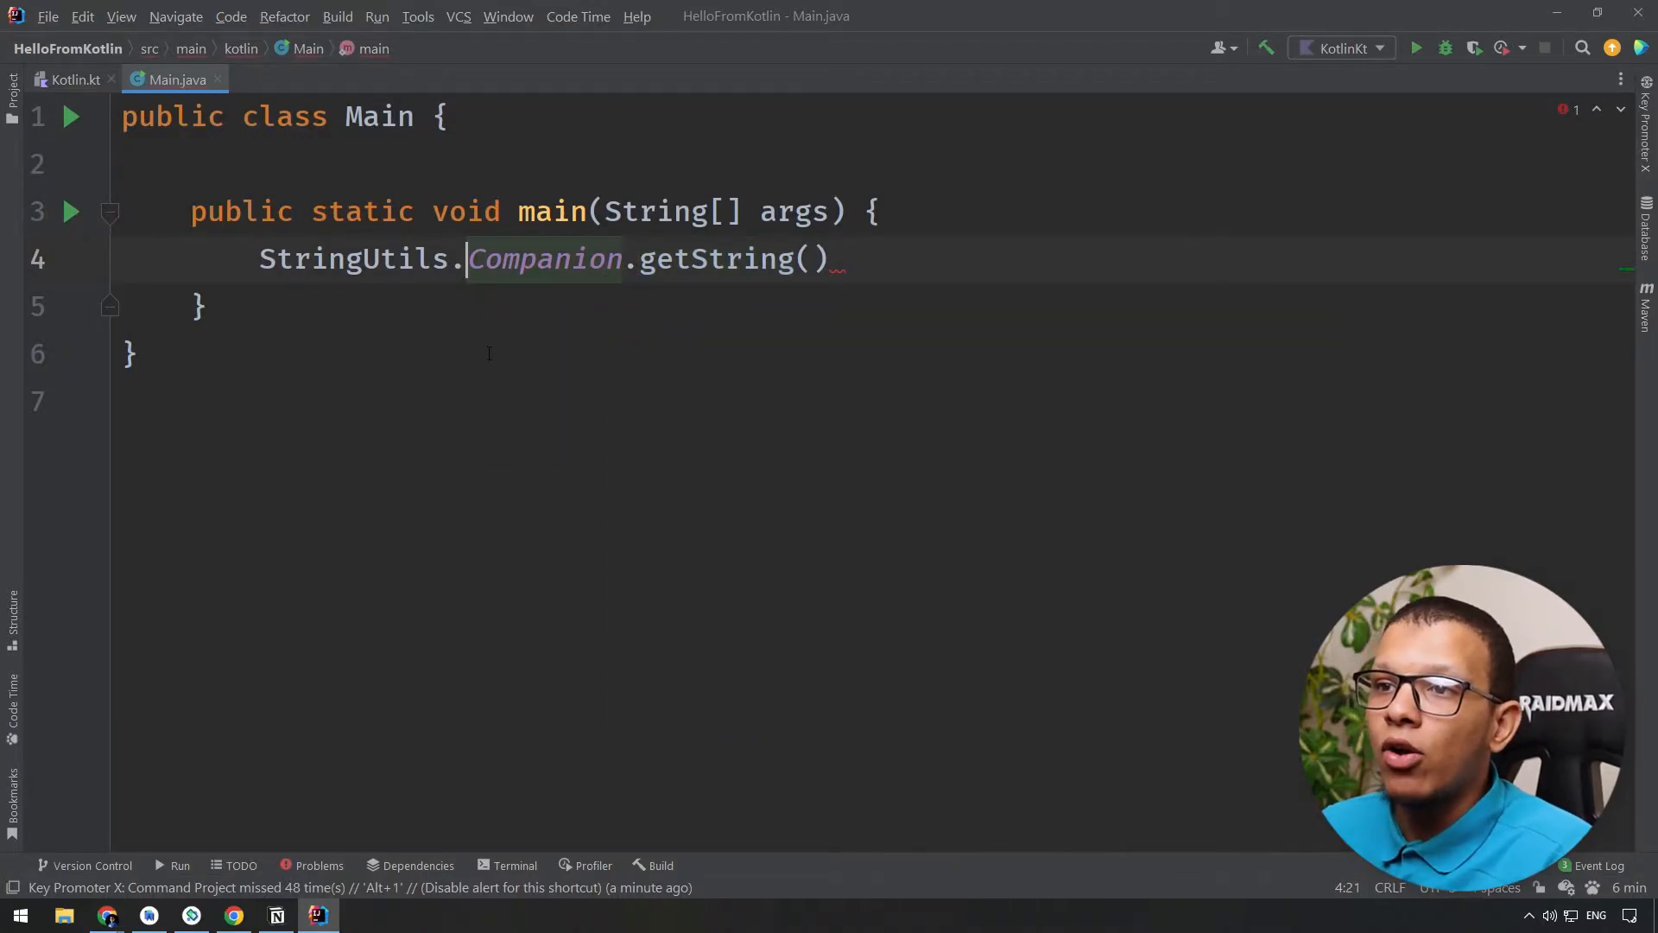
Step: Call StringUtils.getString2() directly in Java's main and return to the Kotlin StringUtils file
type("getString2()")
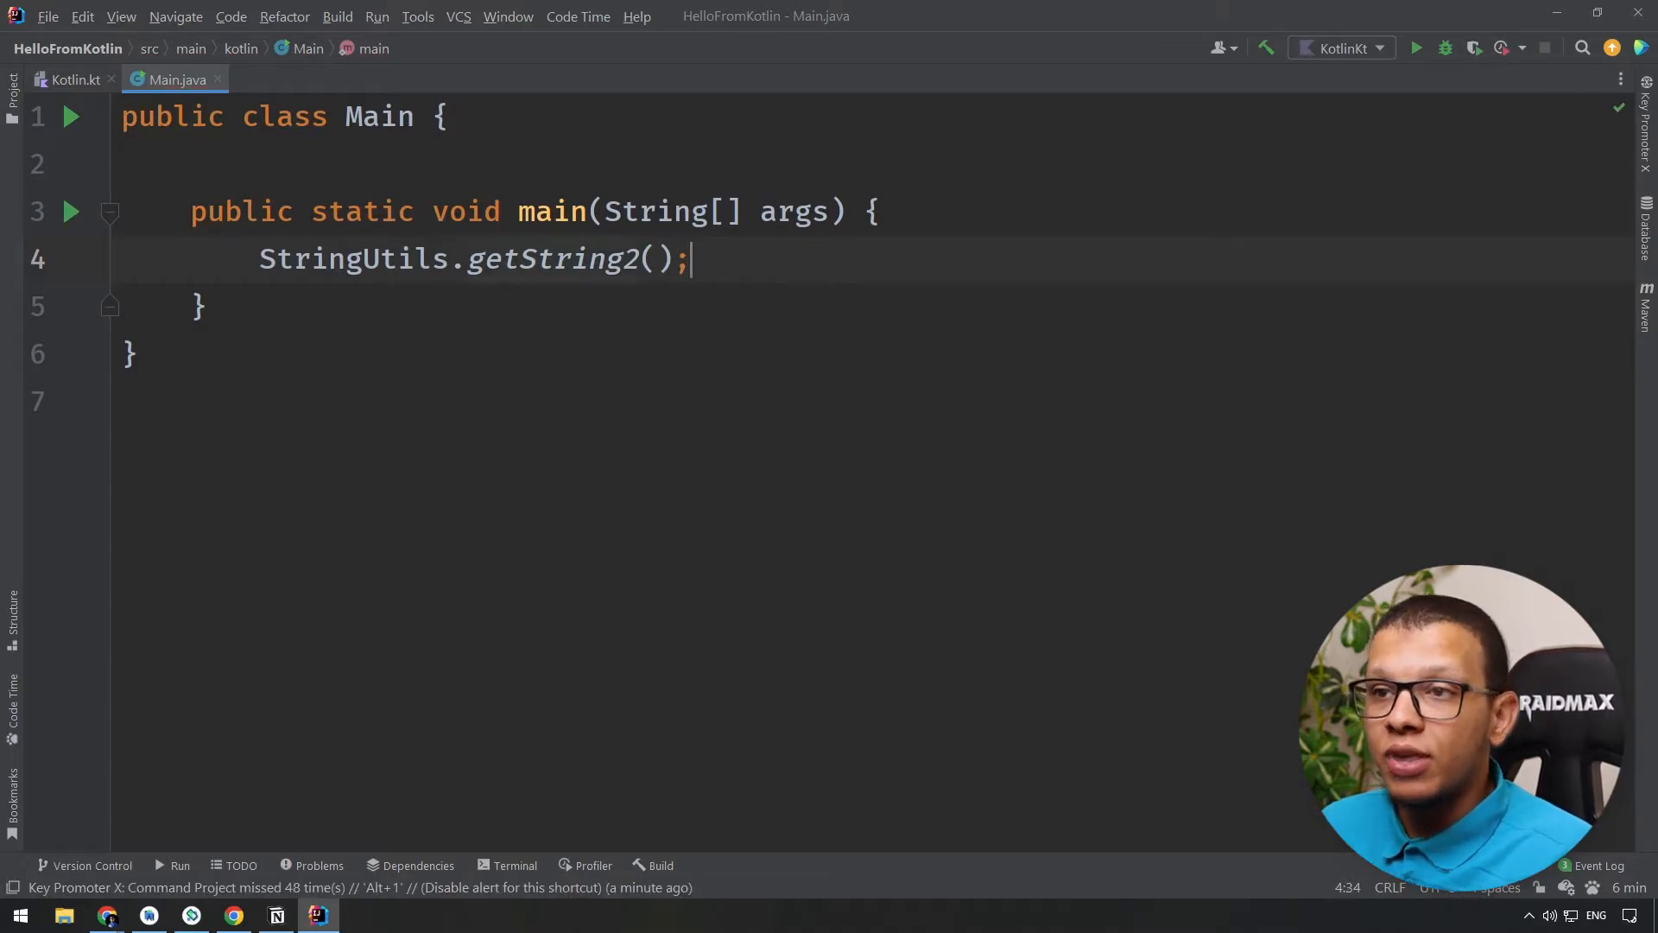
left_click(66, 79)
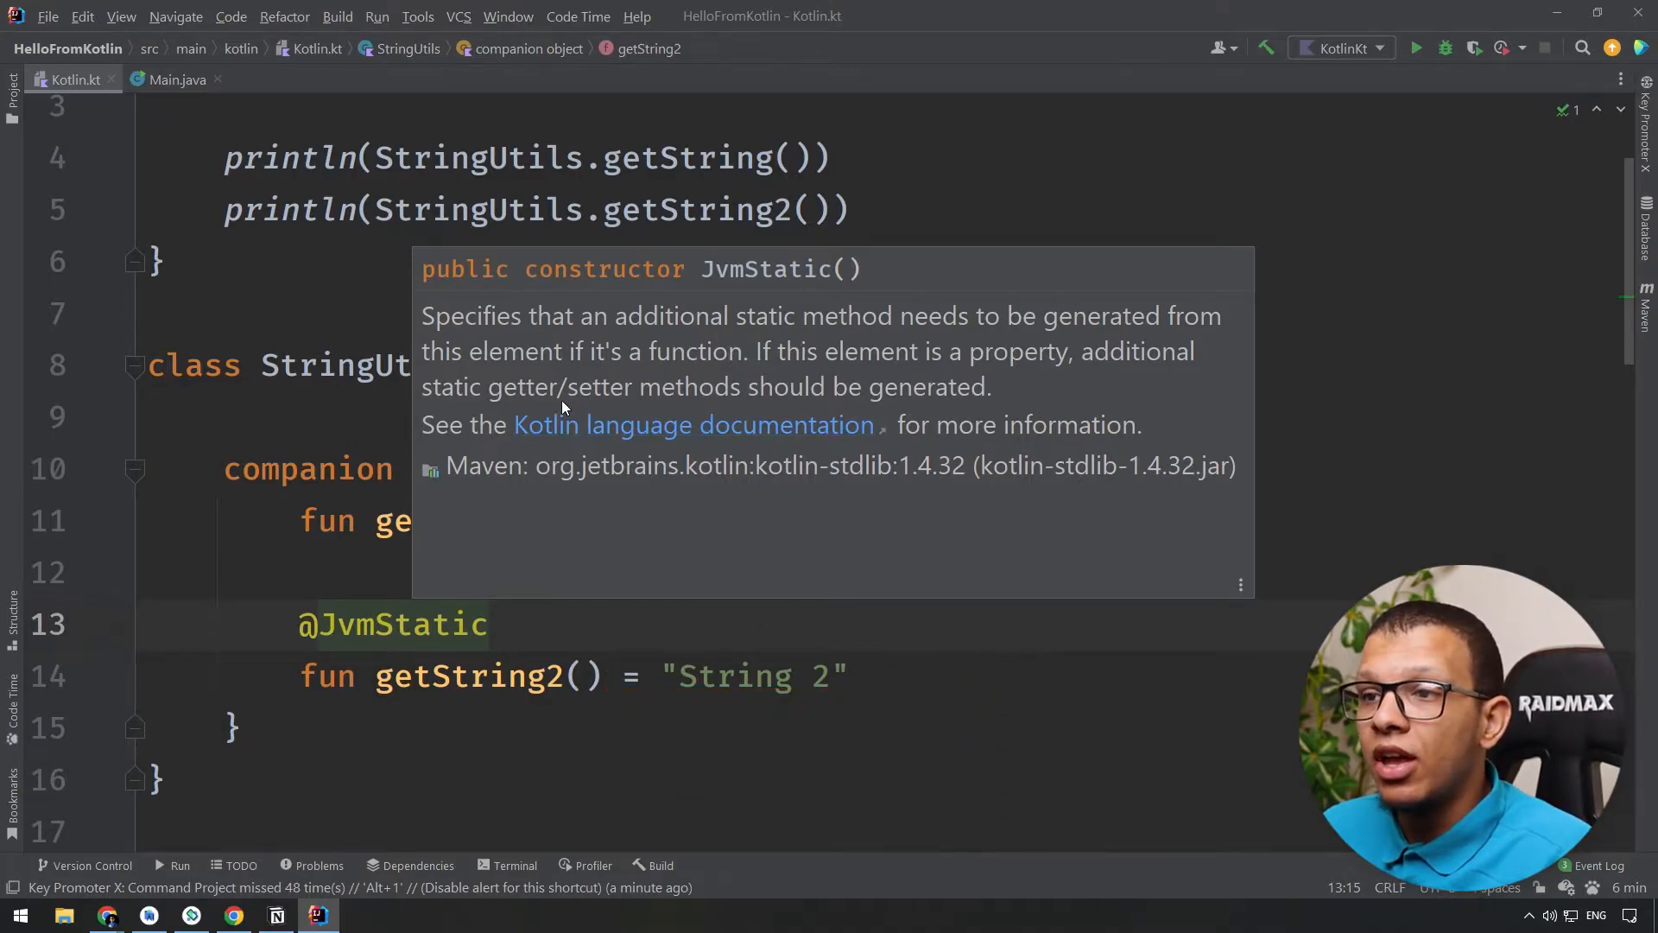
mouse_move(634, 518)
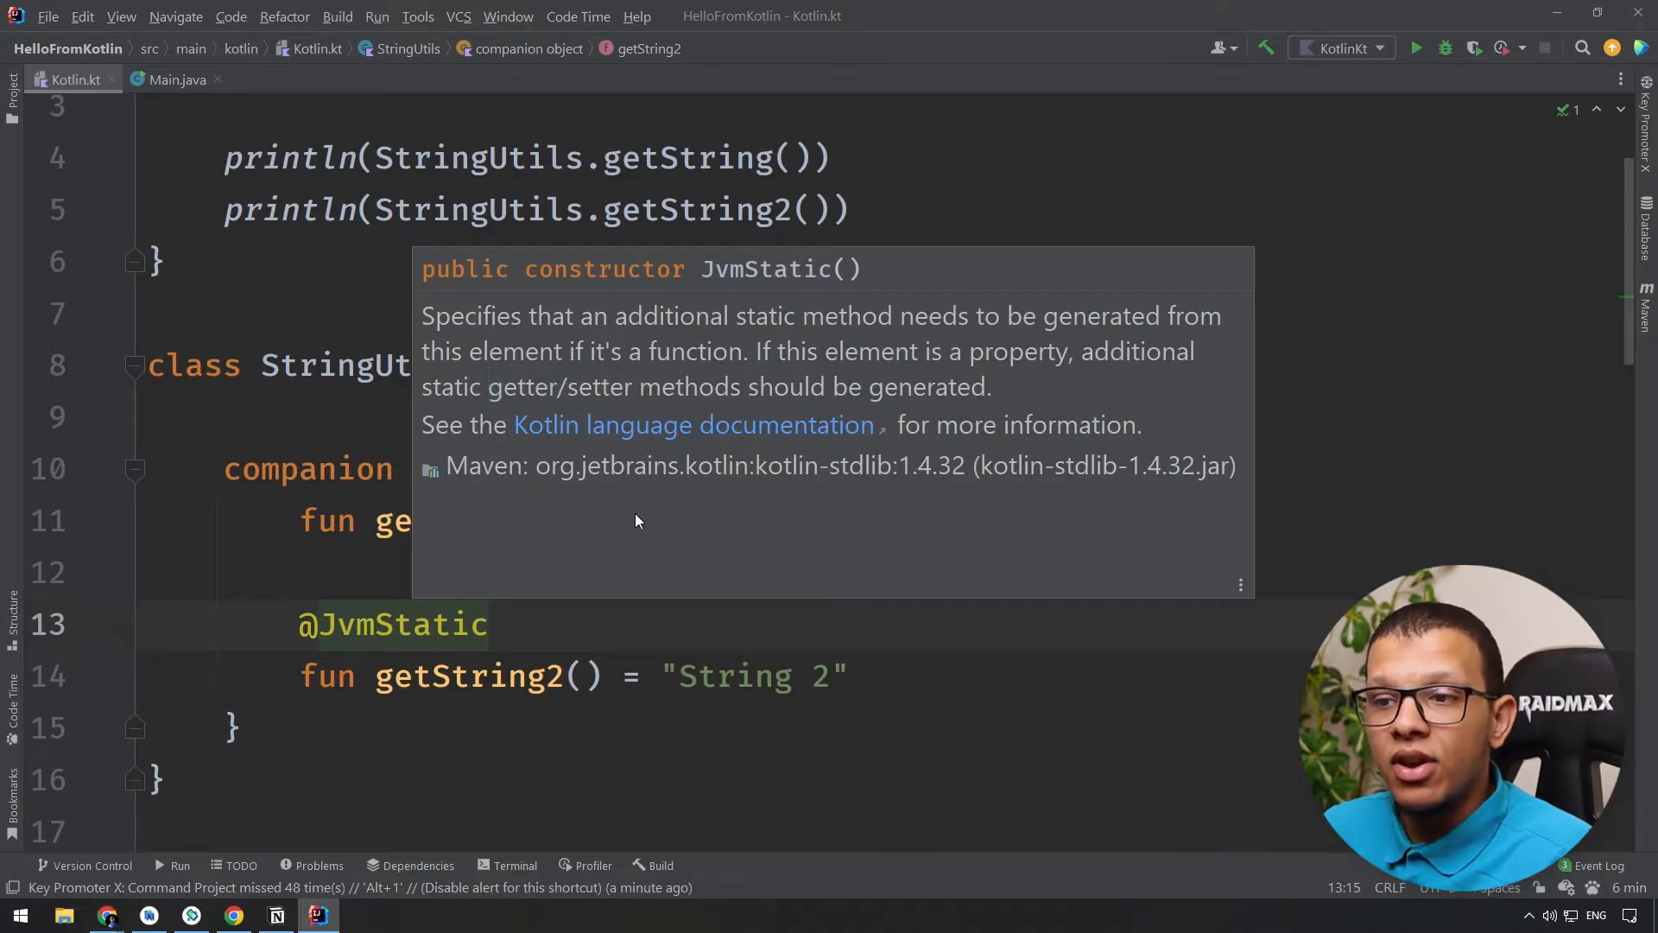
left_click(418, 15)
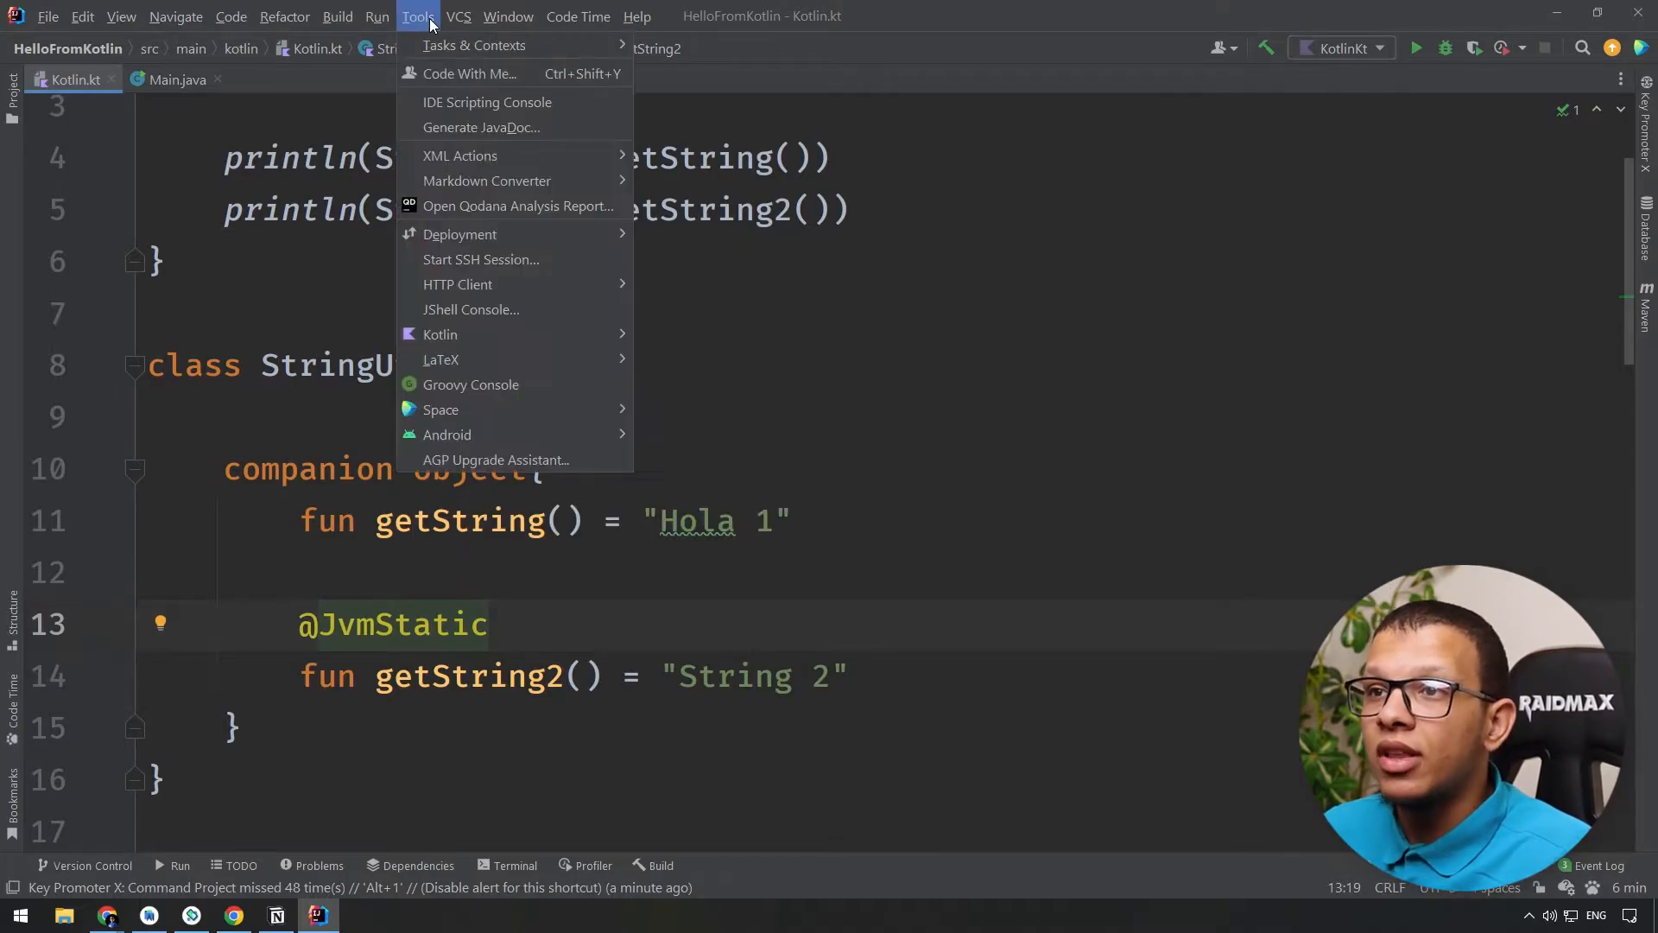
mouse_move(440, 334)
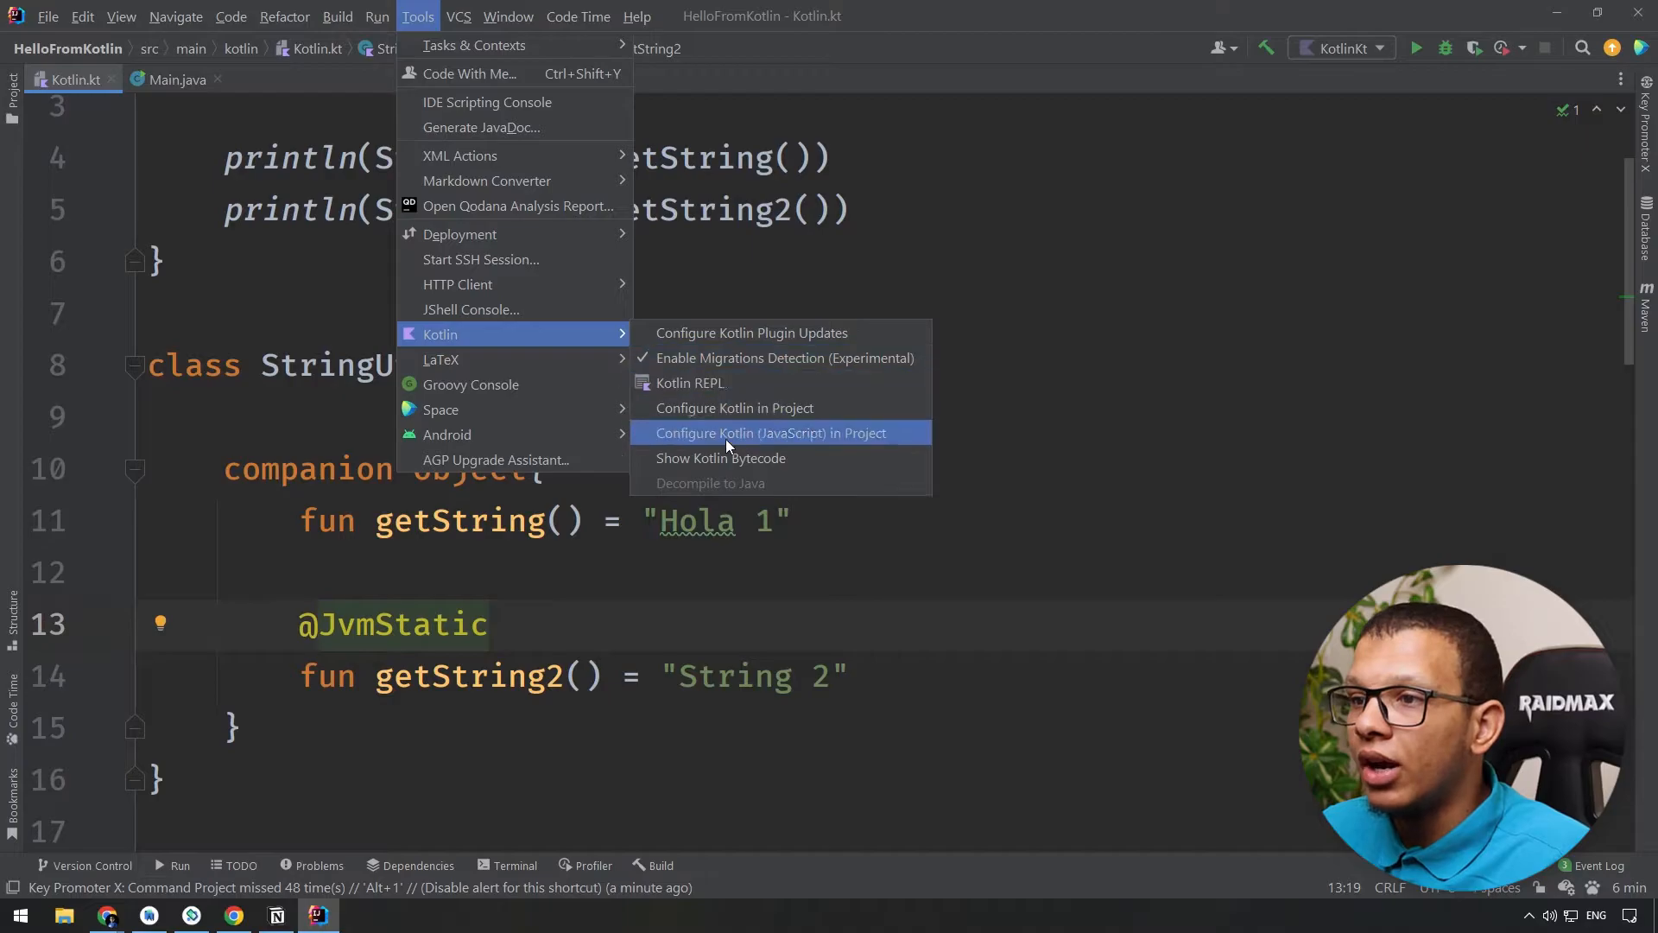
Step: Show the Kotlin bytecode and view Kotlin.decompiled.java with the Companion class
left_click(720, 458)
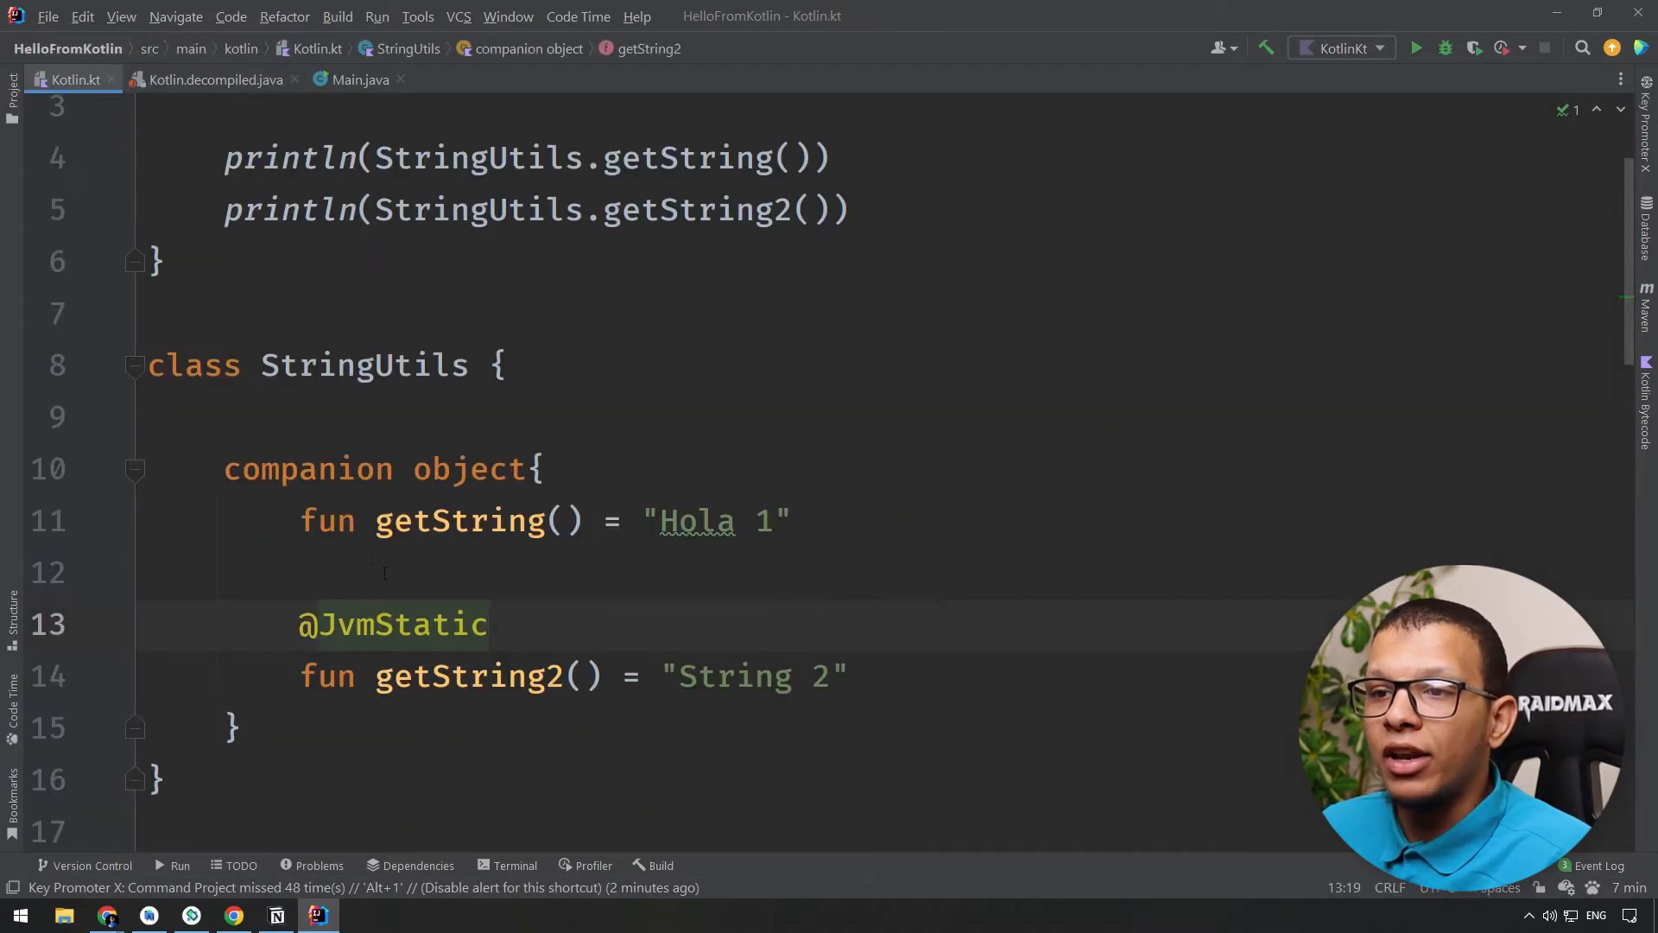
left_click(216, 79)
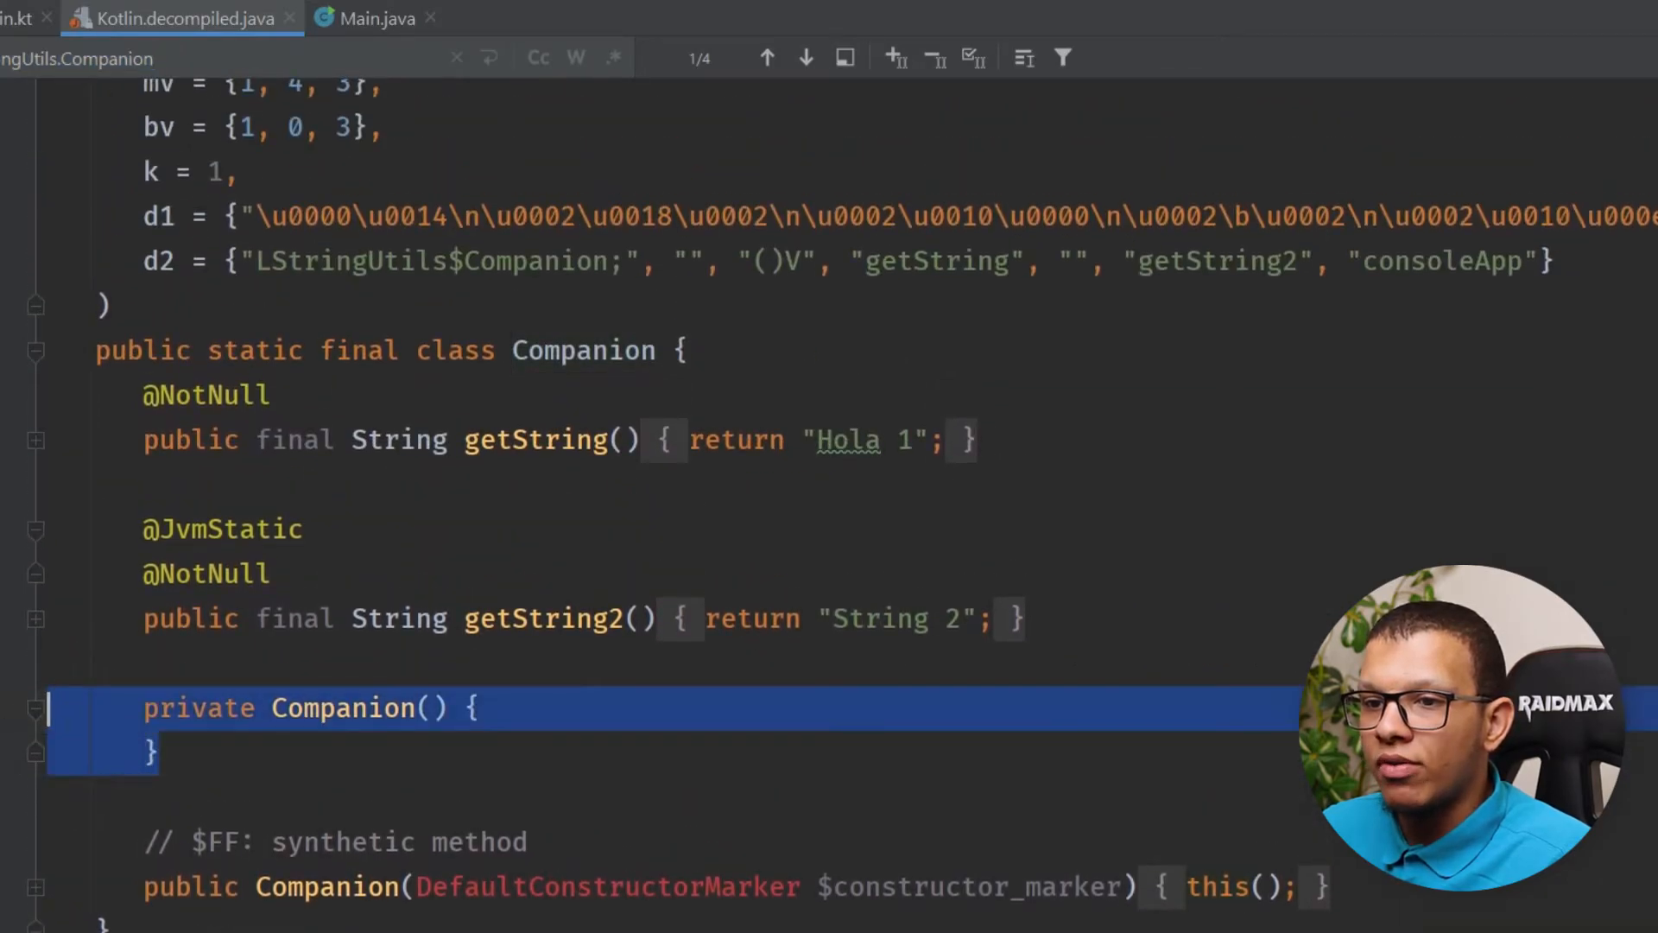
Step: Expand the generated static getString2 wrapper that delegates to Companion.getString2()
left_click(301, 709)
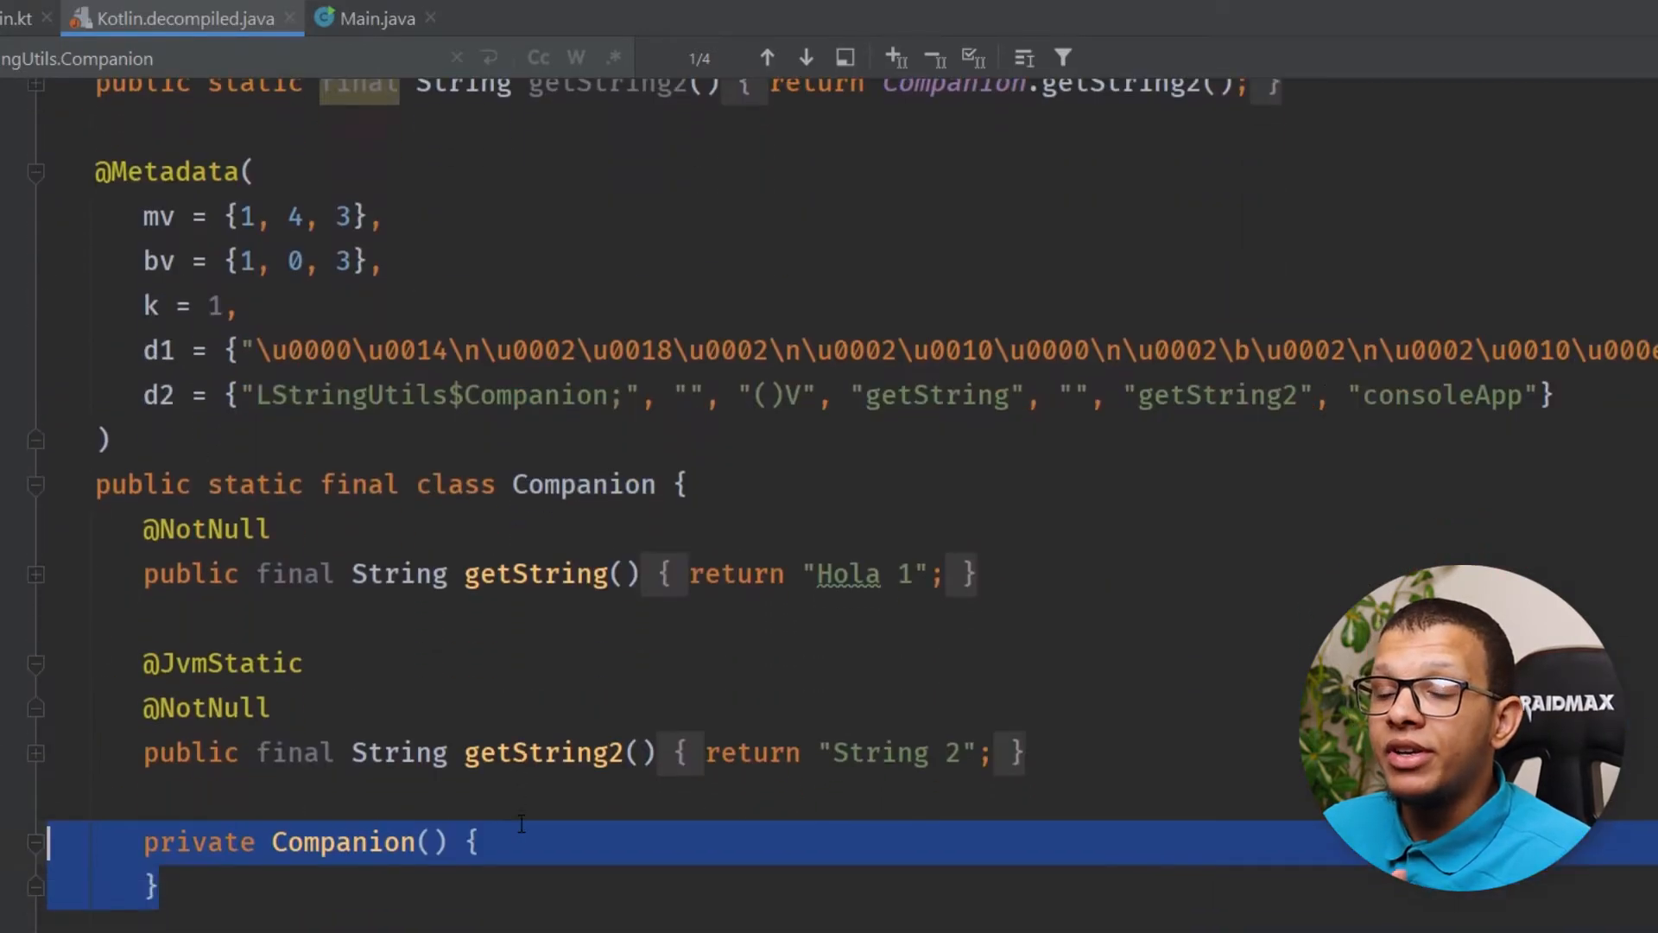
scroll("down", 3)
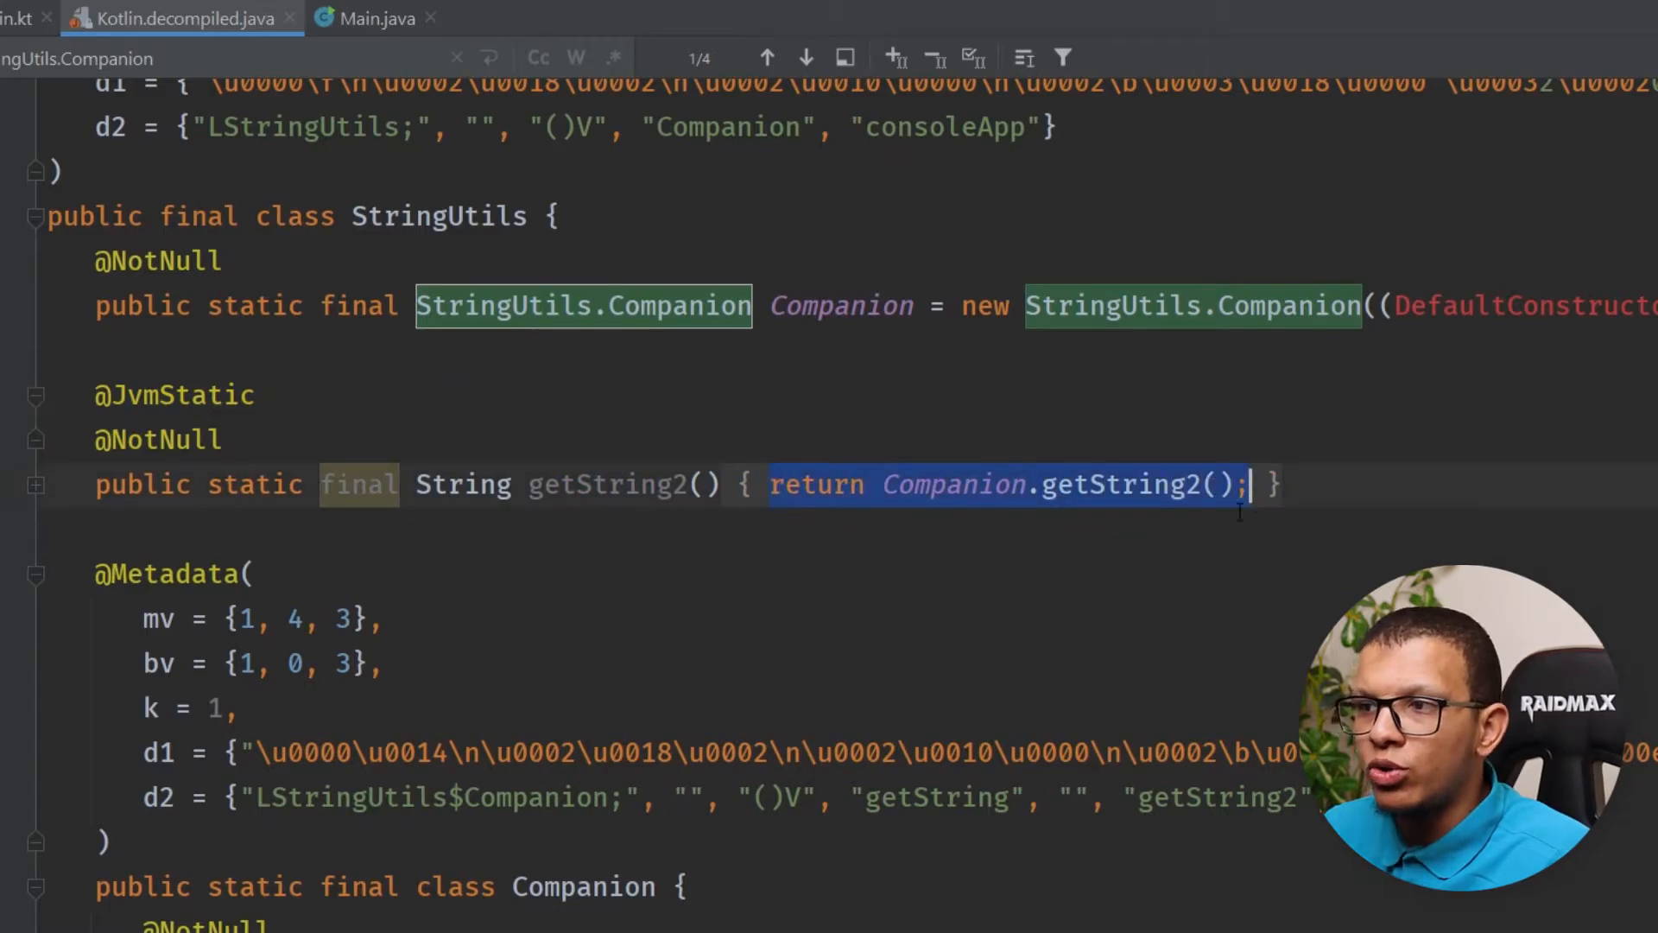
left_click(952, 484)
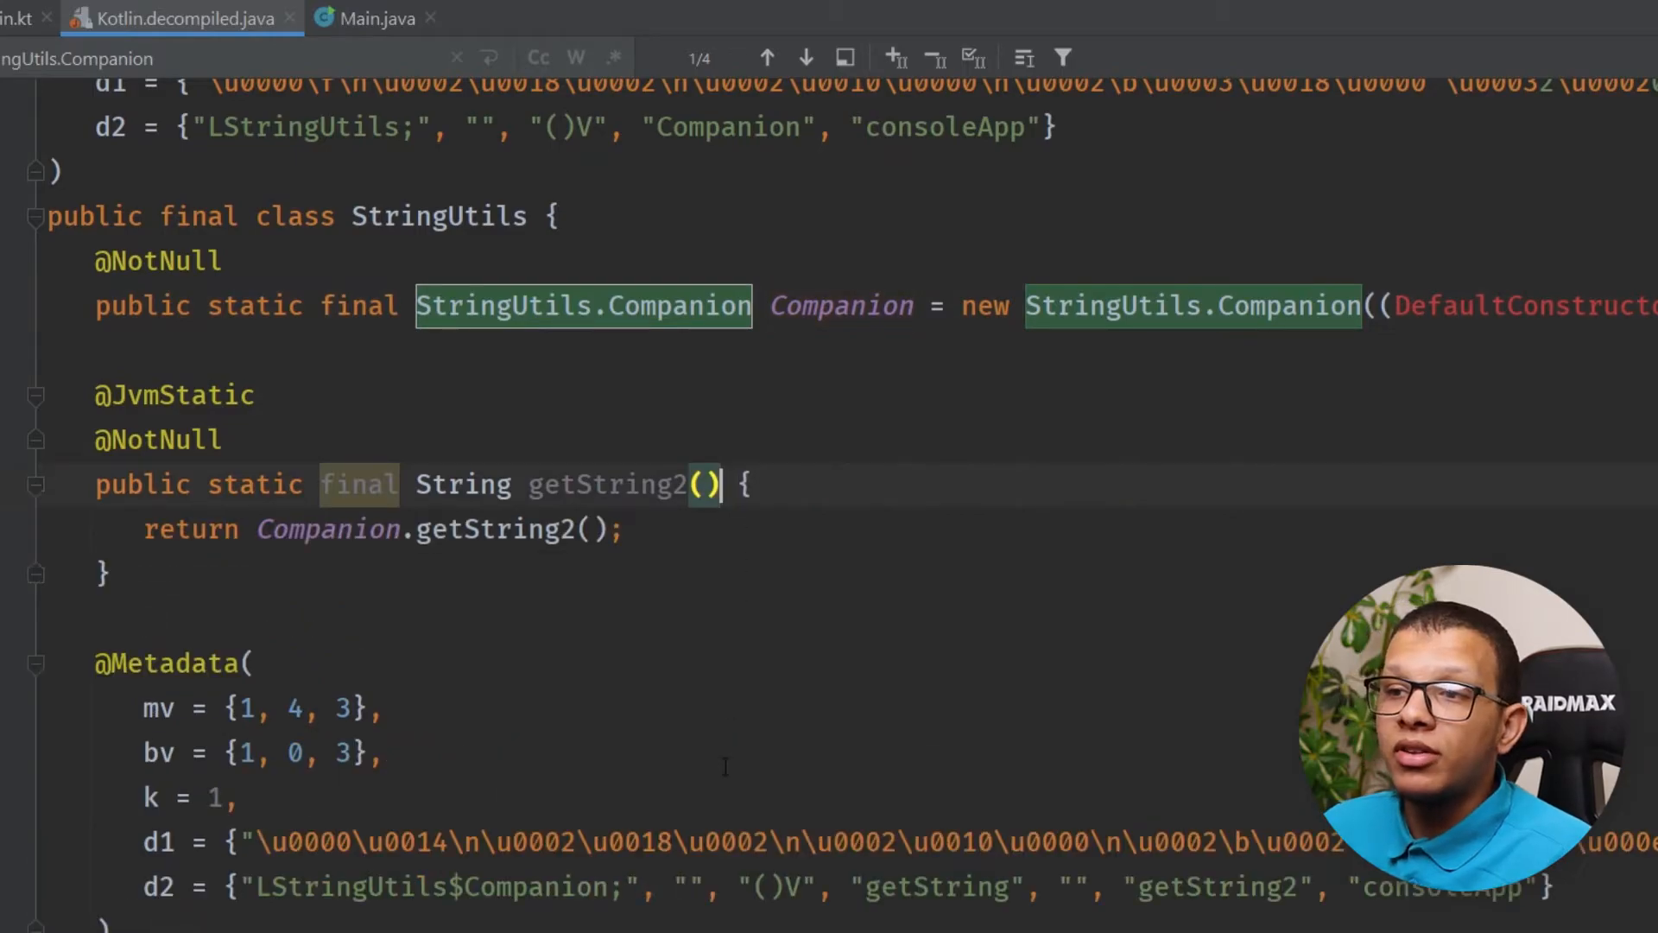
double_click(603, 484)
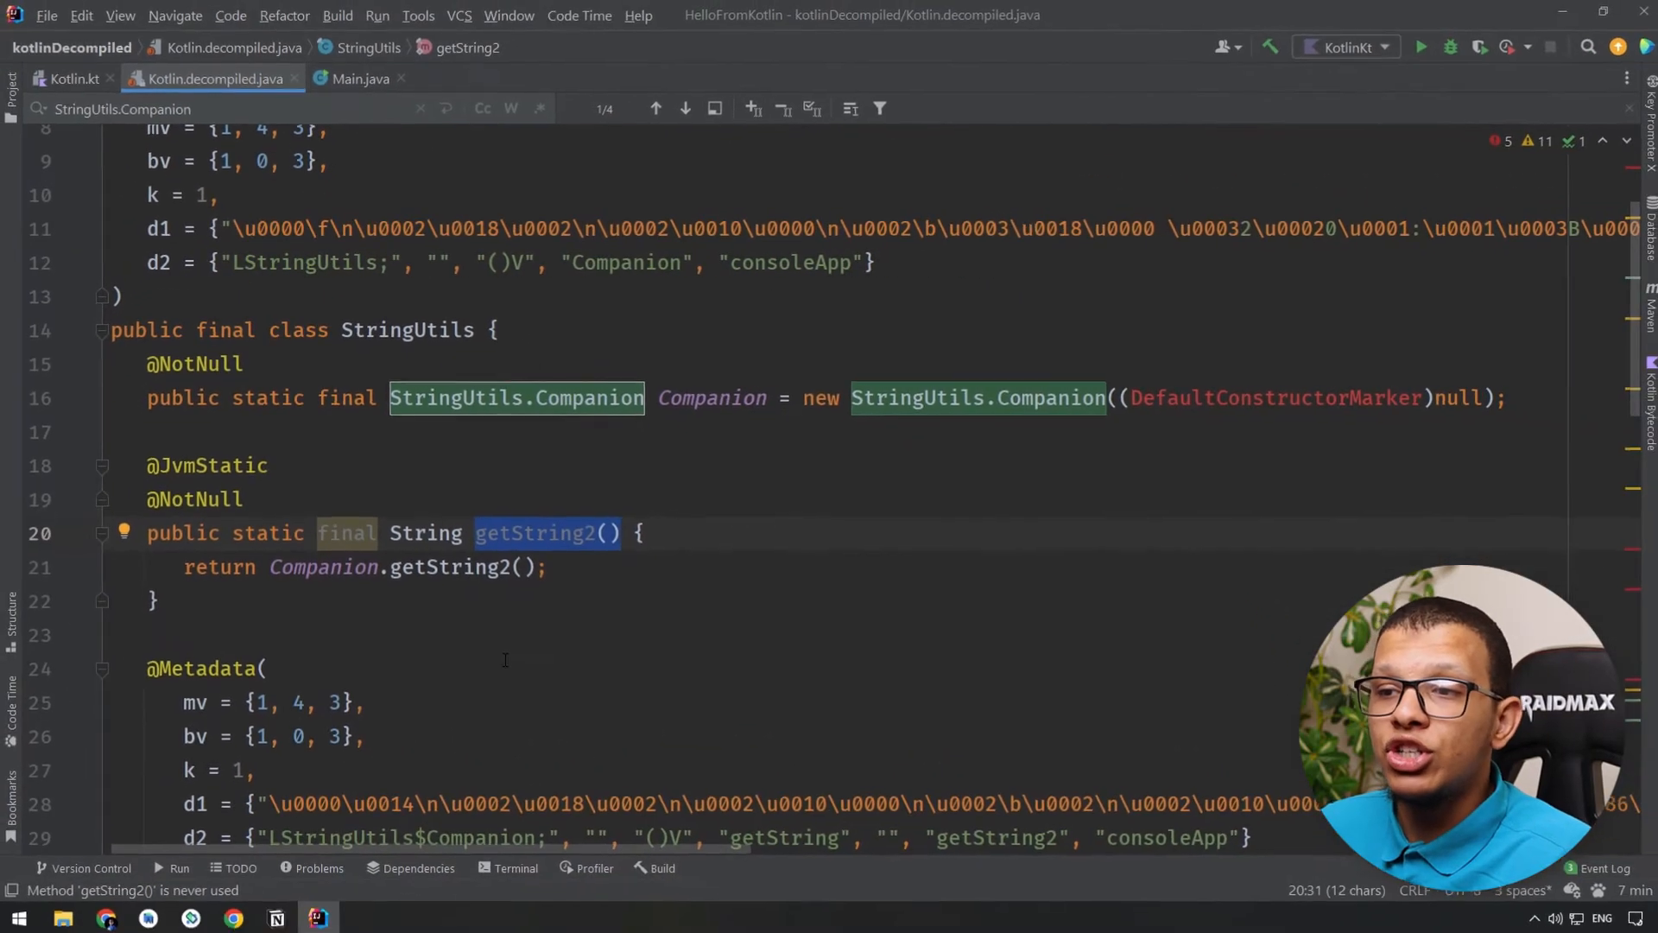
scroll("down", 3)
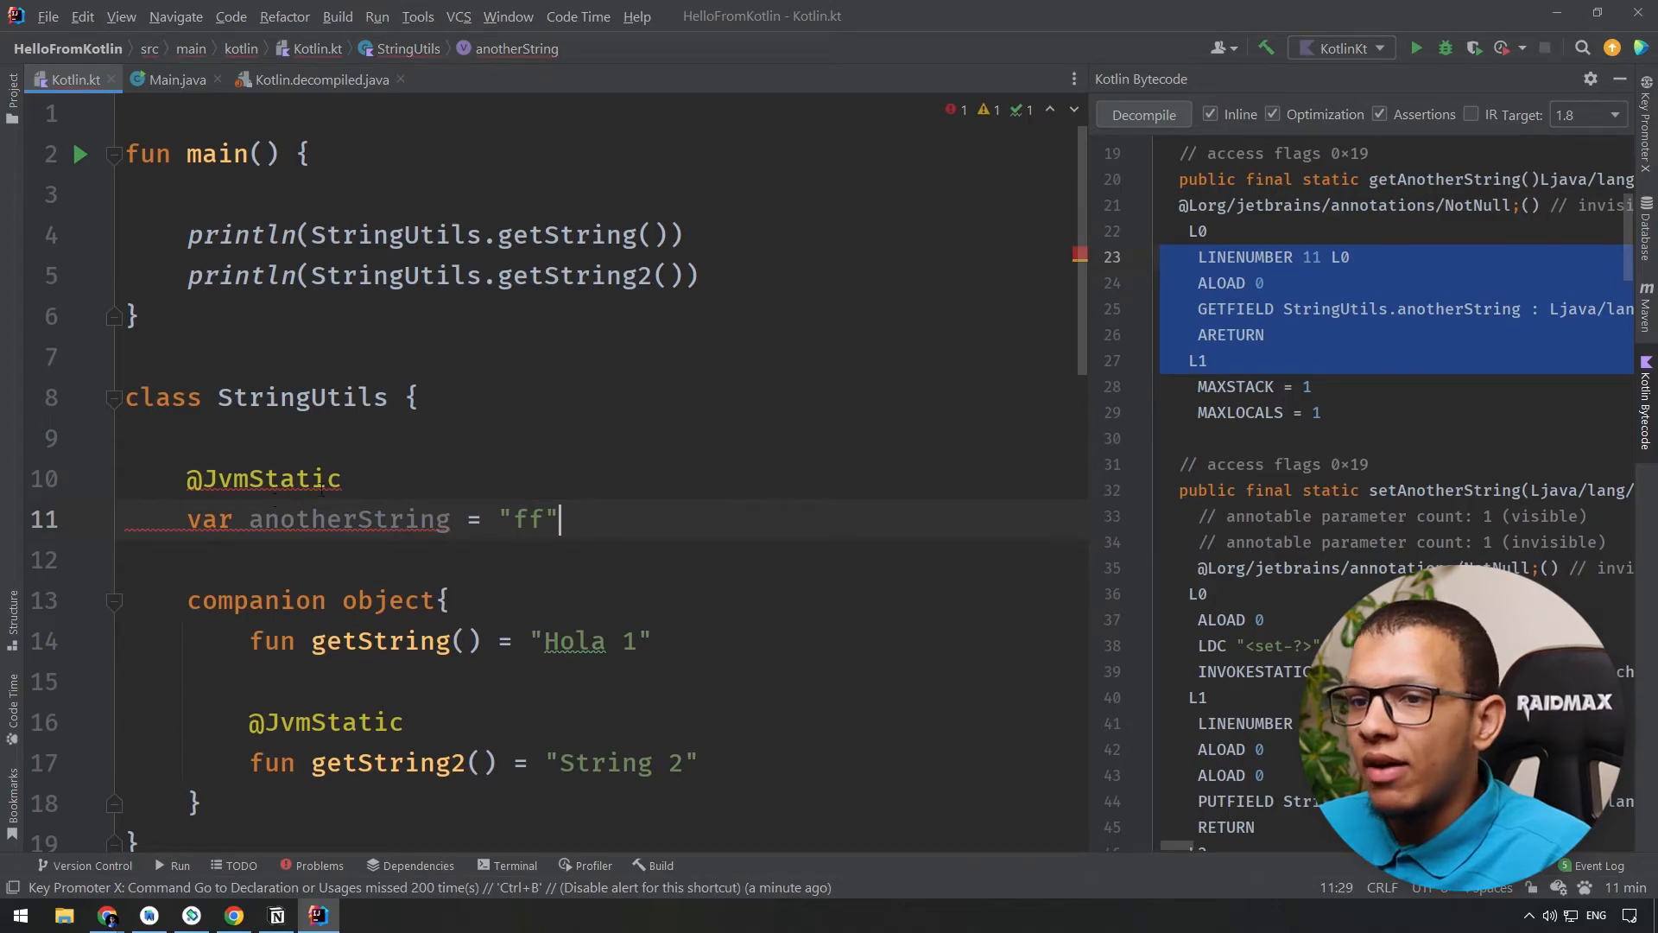
scroll("down", 3)
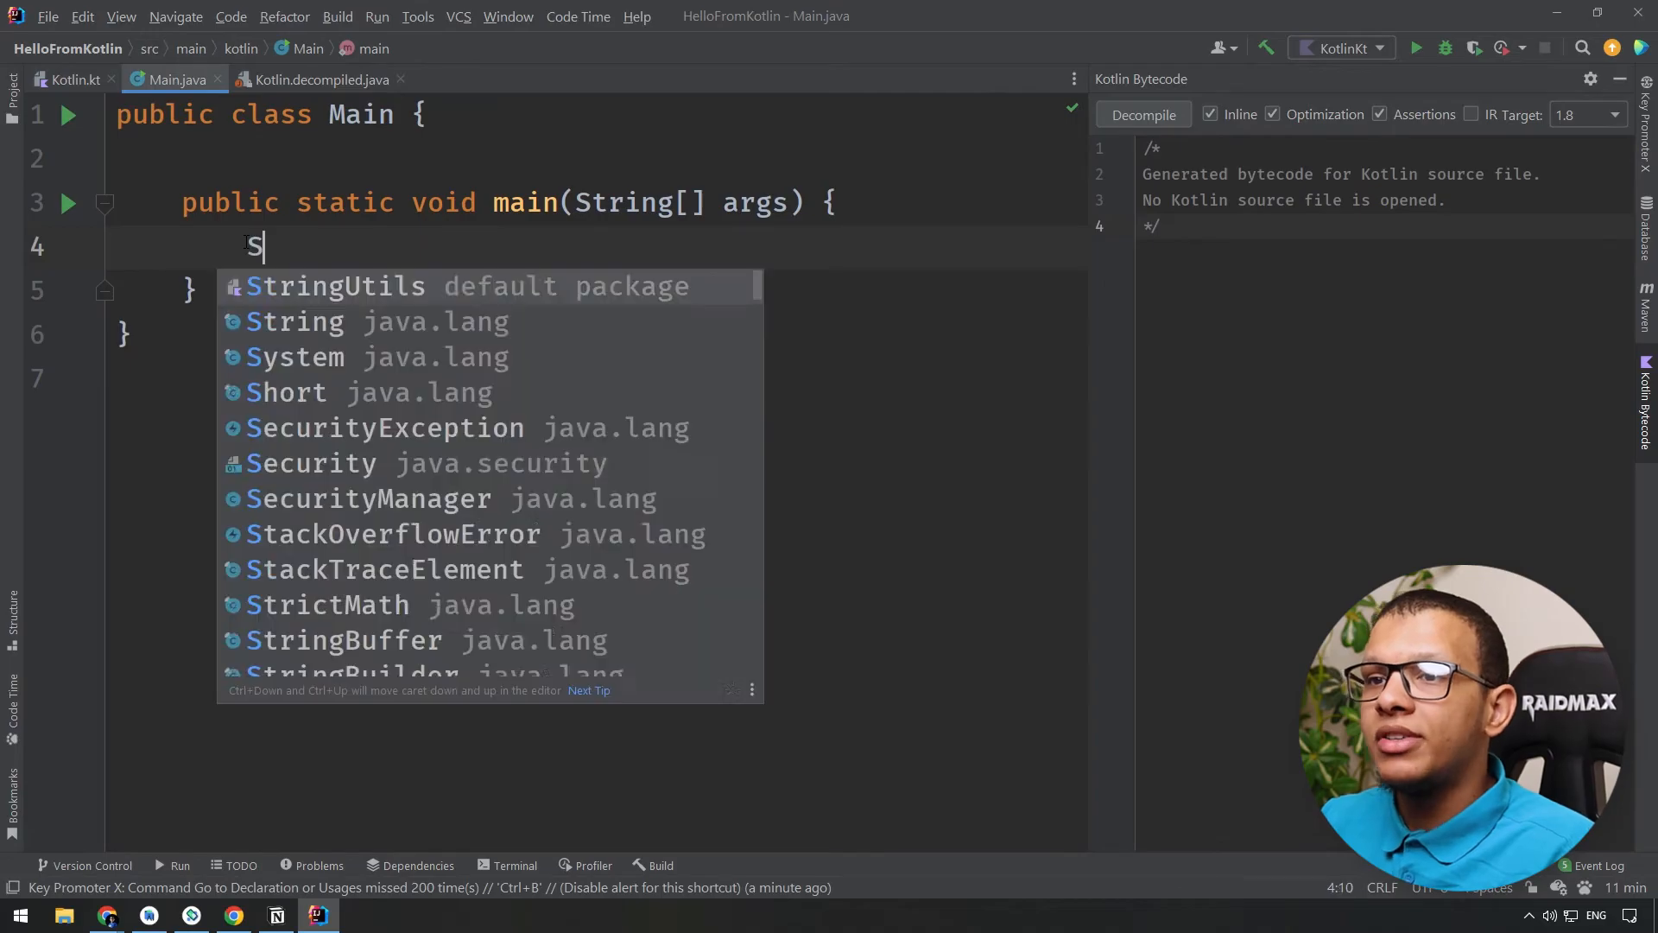
Step: Start a StringUtils. call listing getAnotherString and setAnotherString, then view the decompiled output
type("tringUtils.")
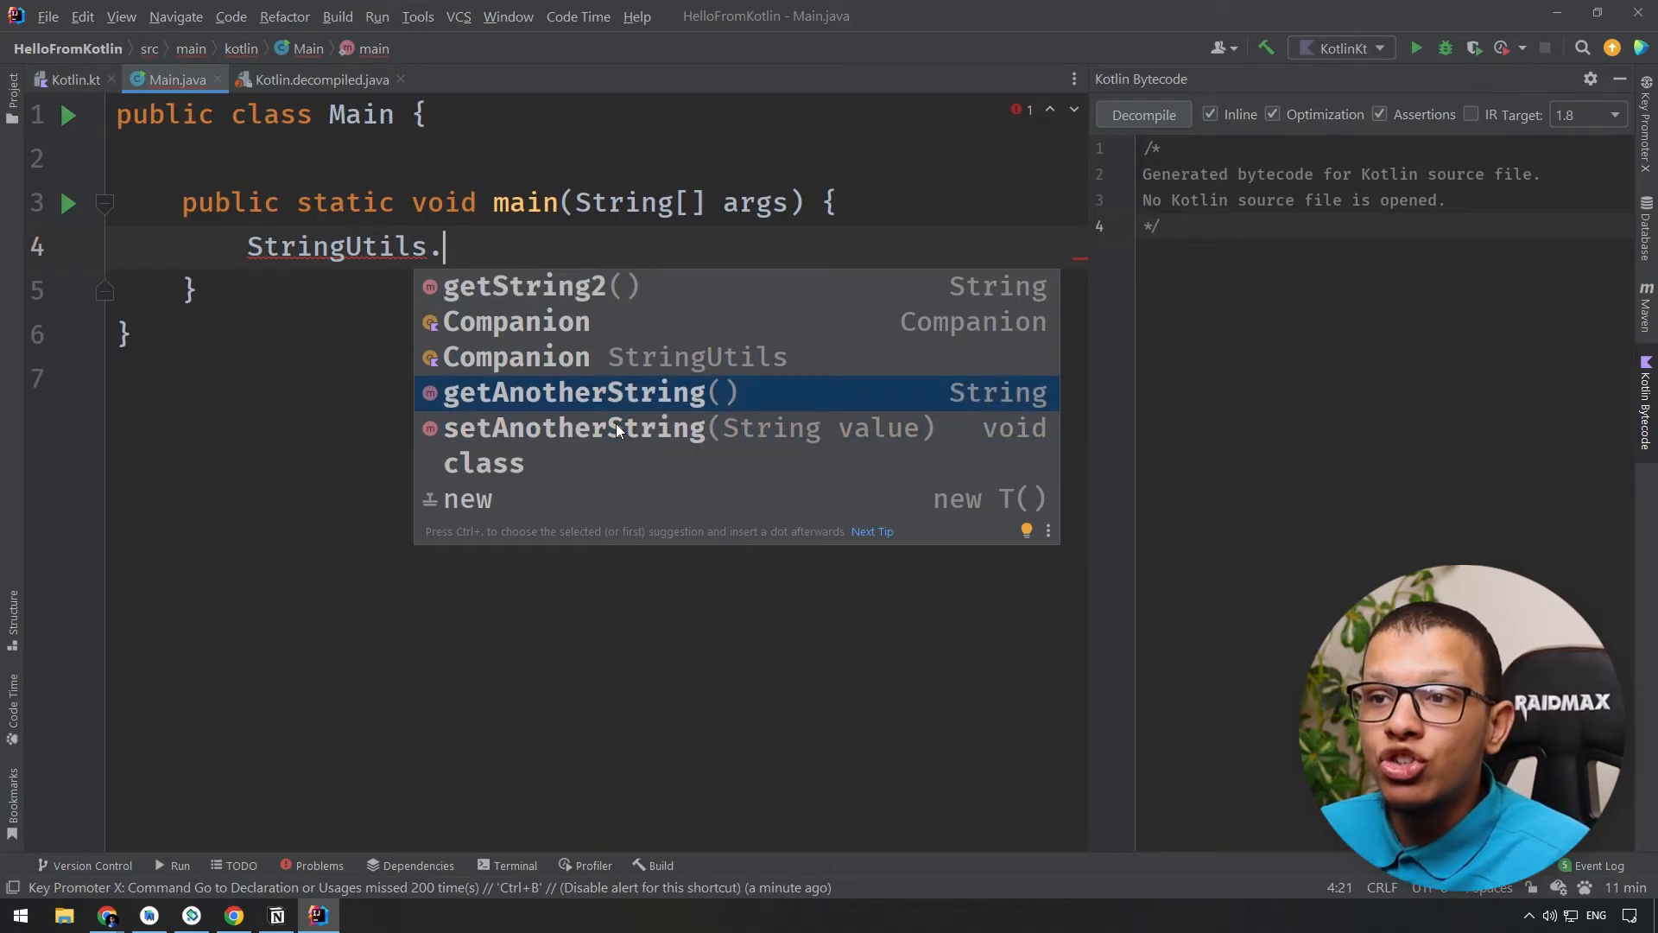
left_click(71, 79)
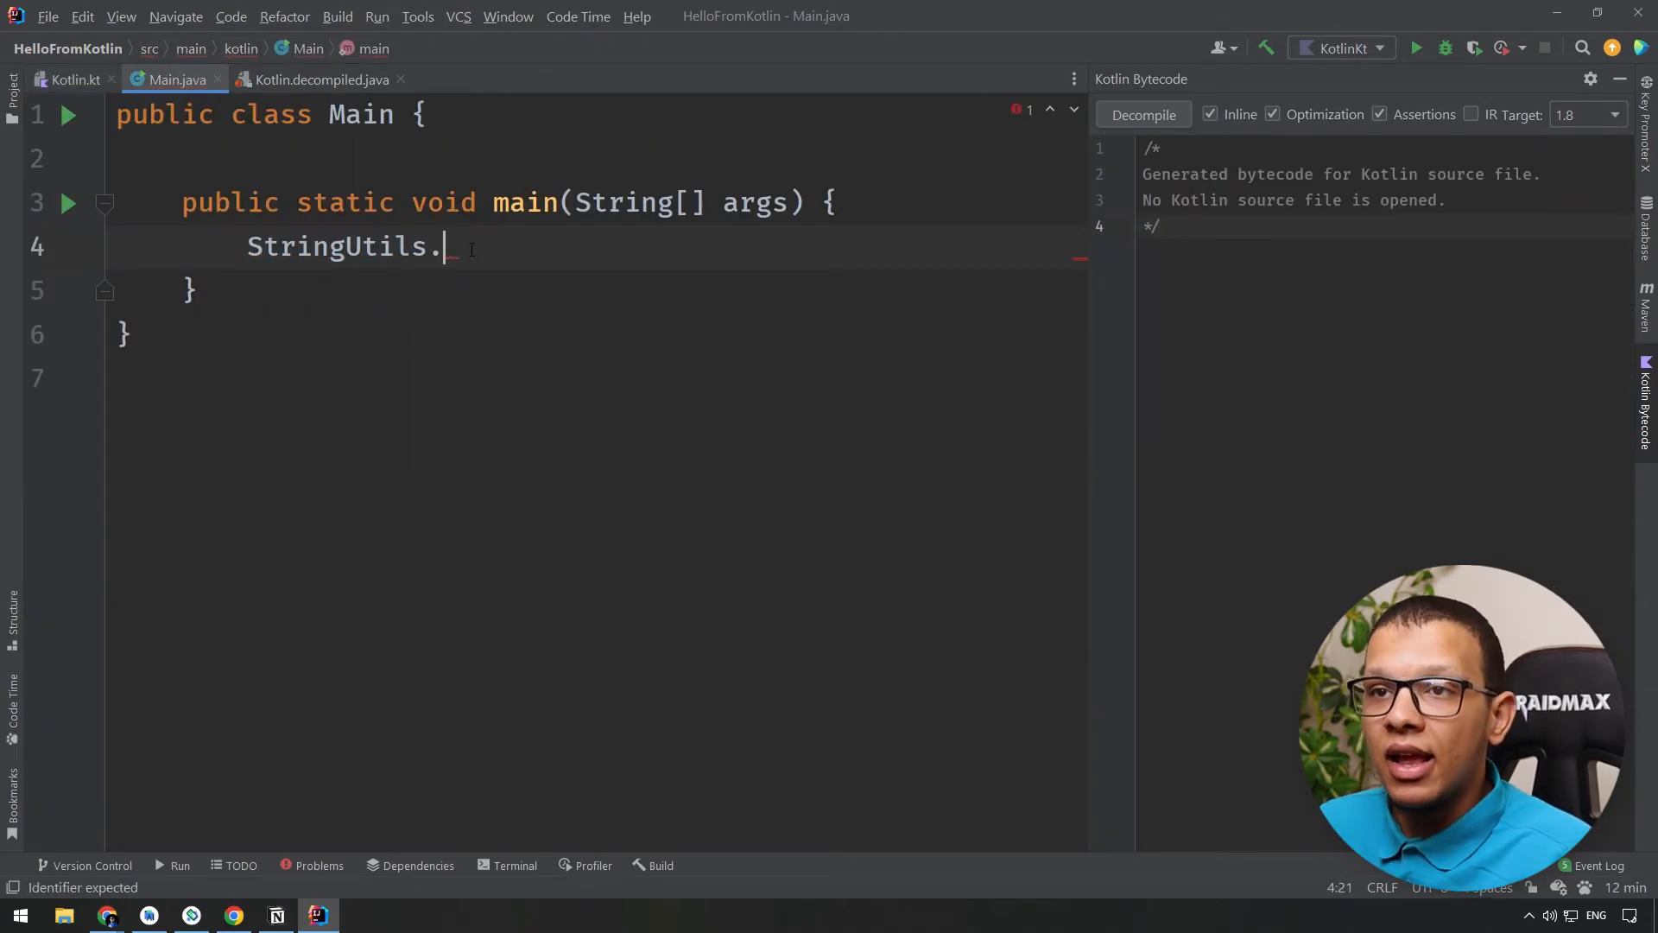
left_click(71, 79)
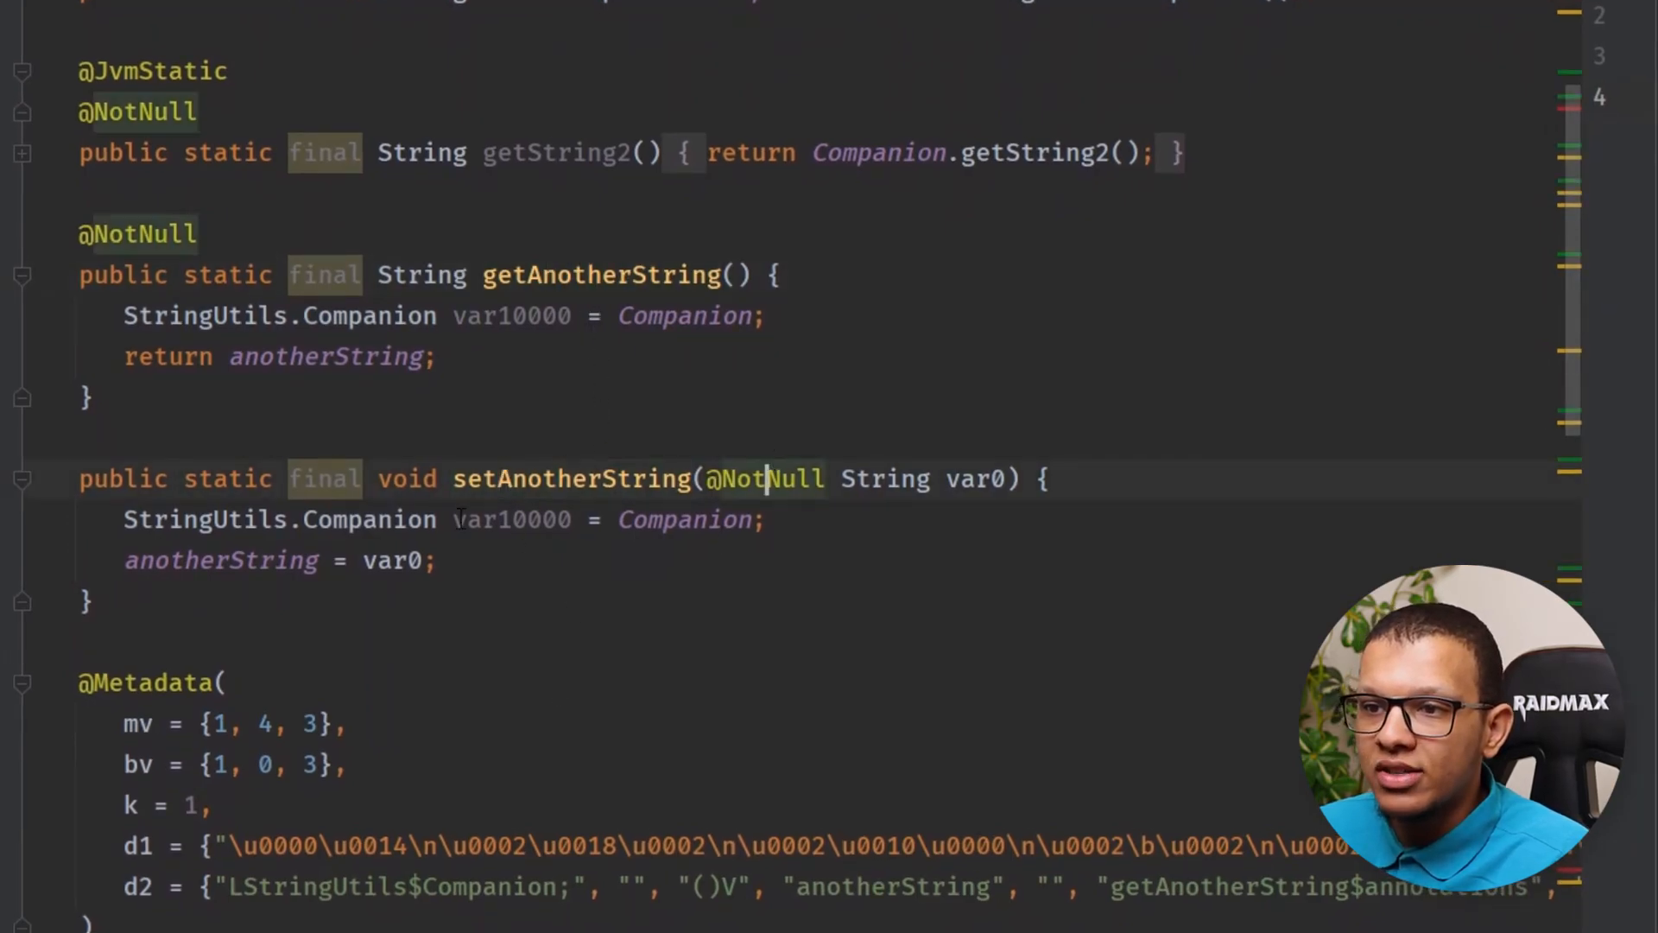
Step: Highlight the static modifier of the generated setAnotherString accessor
double_click(228, 479)
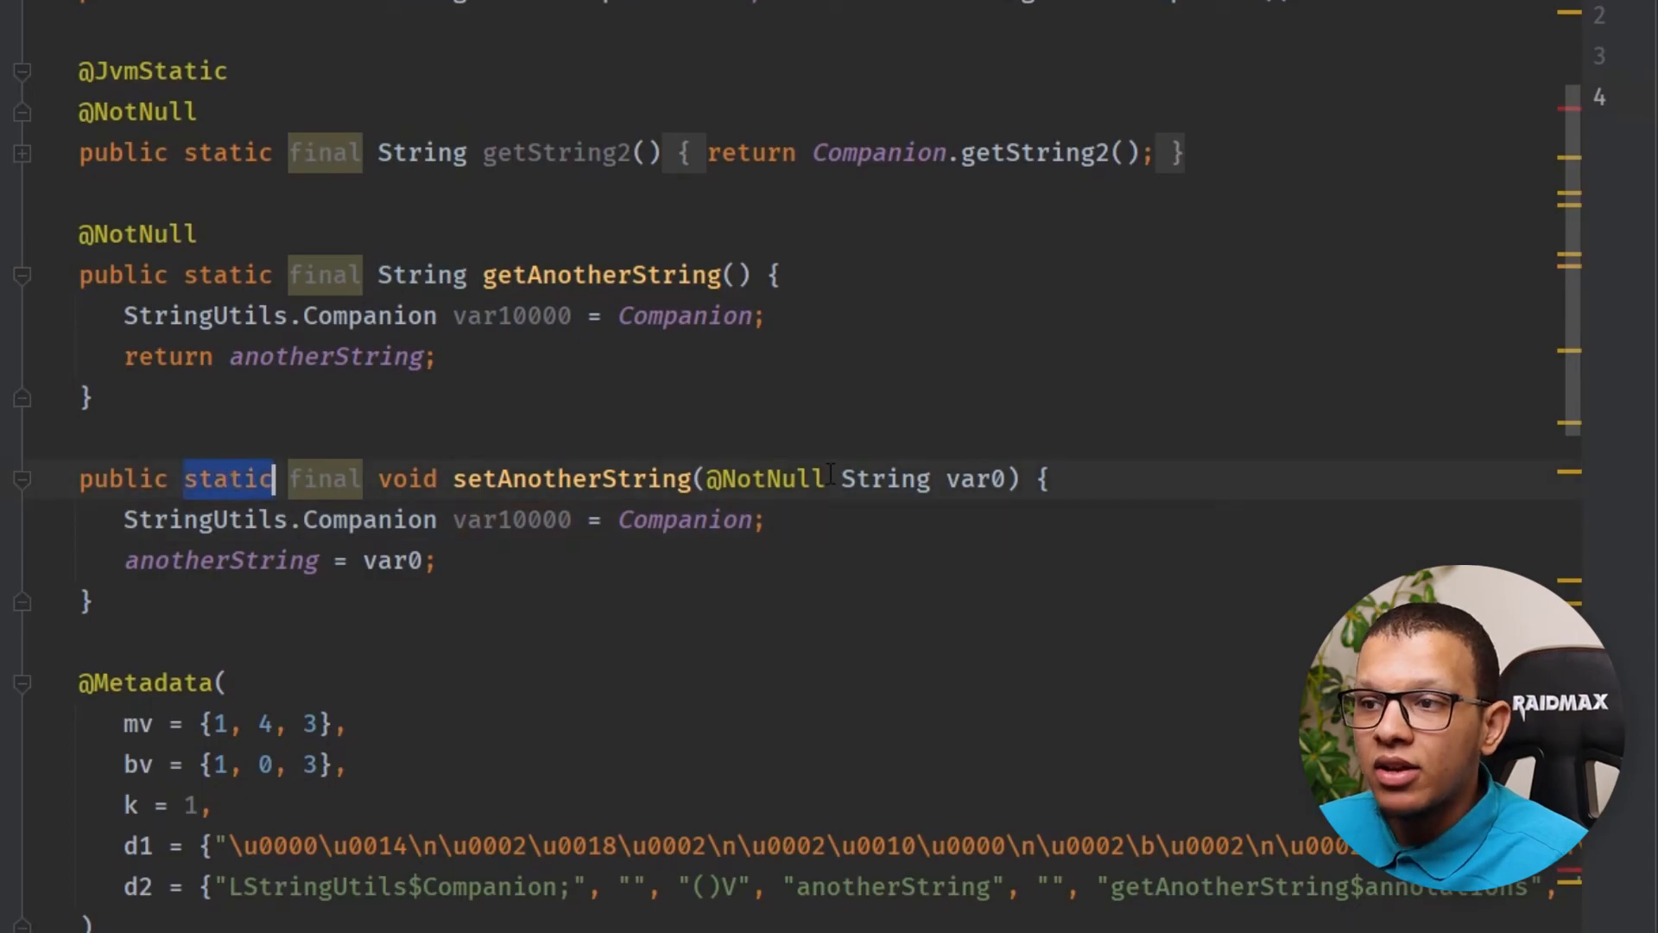